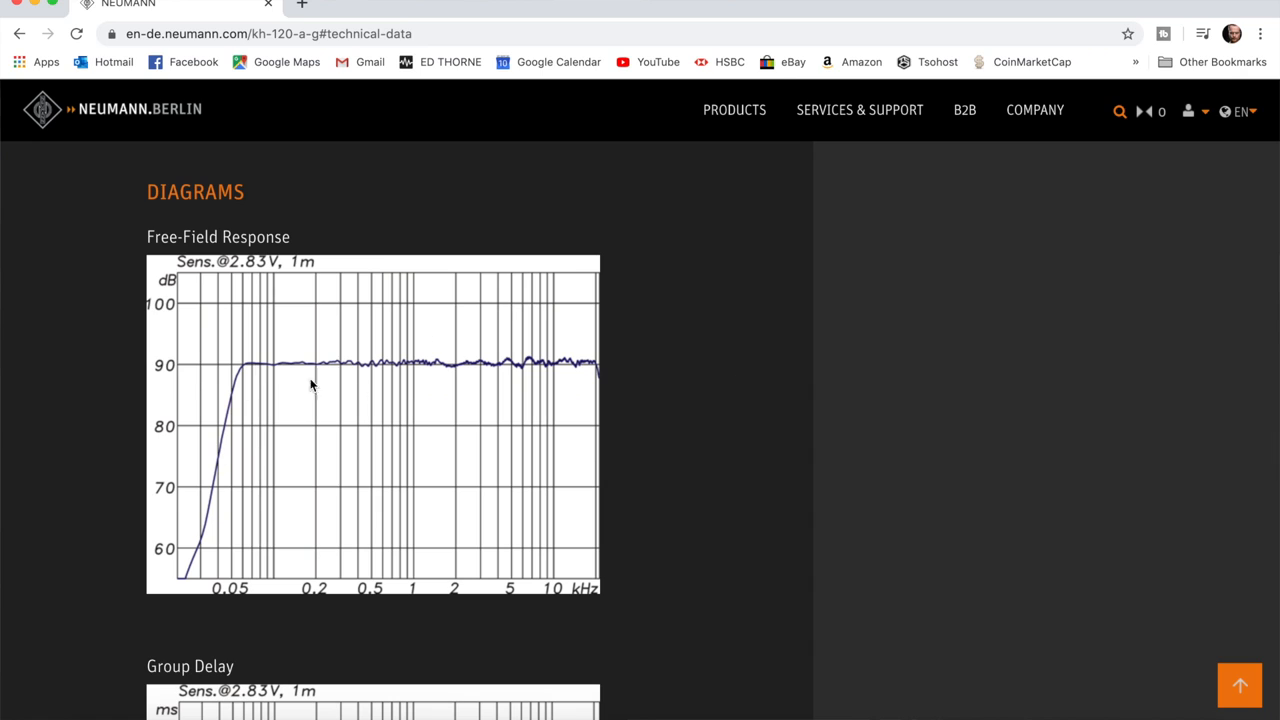
mouse_move(528, 412)
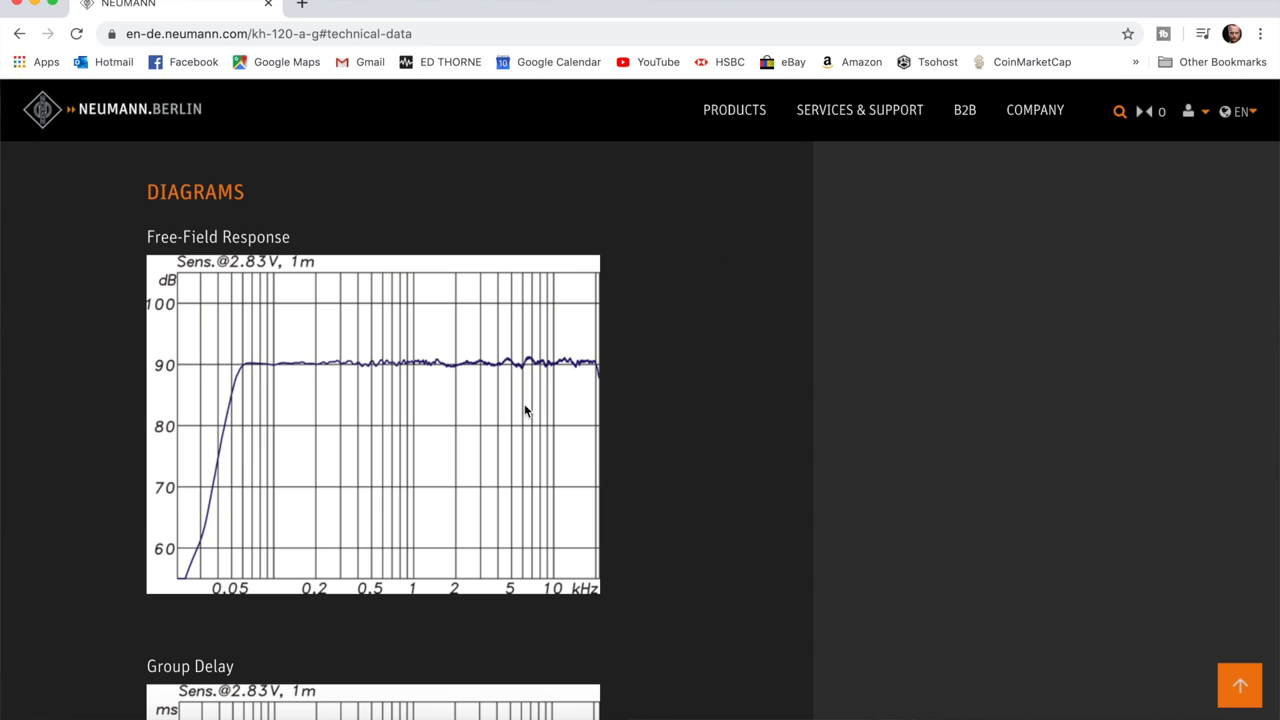
Step: Advance past the Setup Checklist and the input/output device page of the measurement wizard
scroll(down, 3)
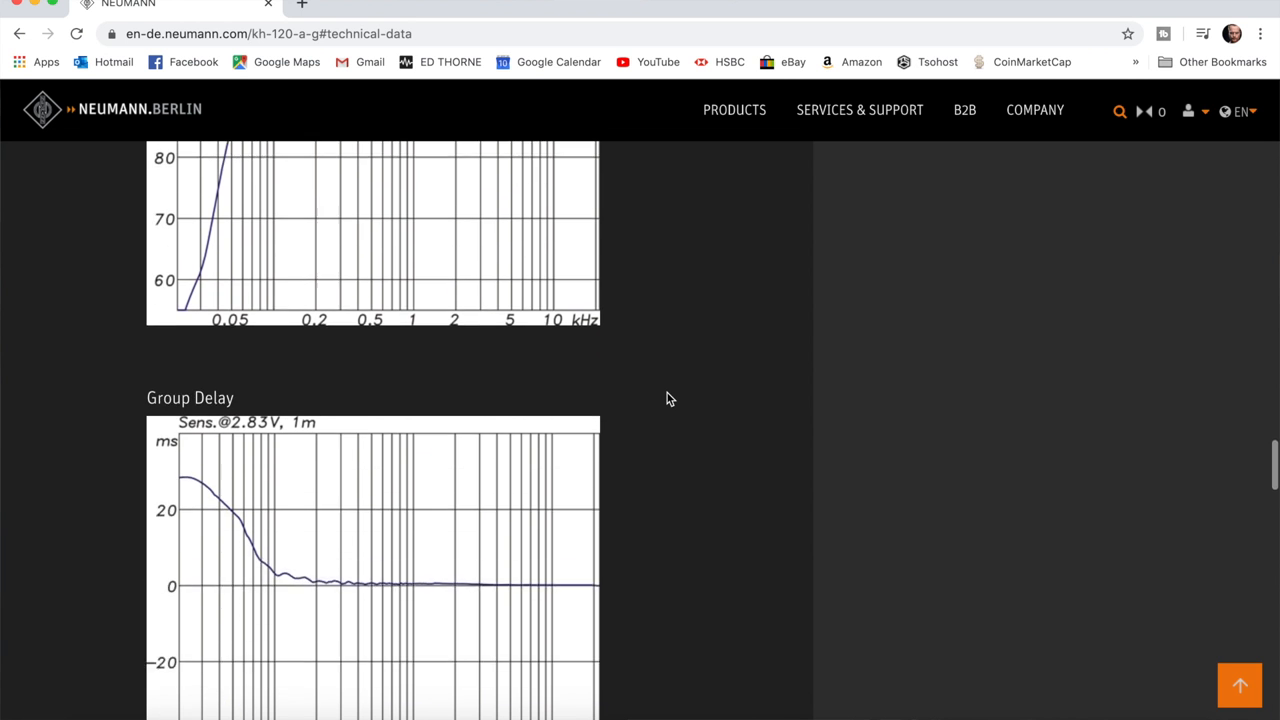
scroll(down, 3)
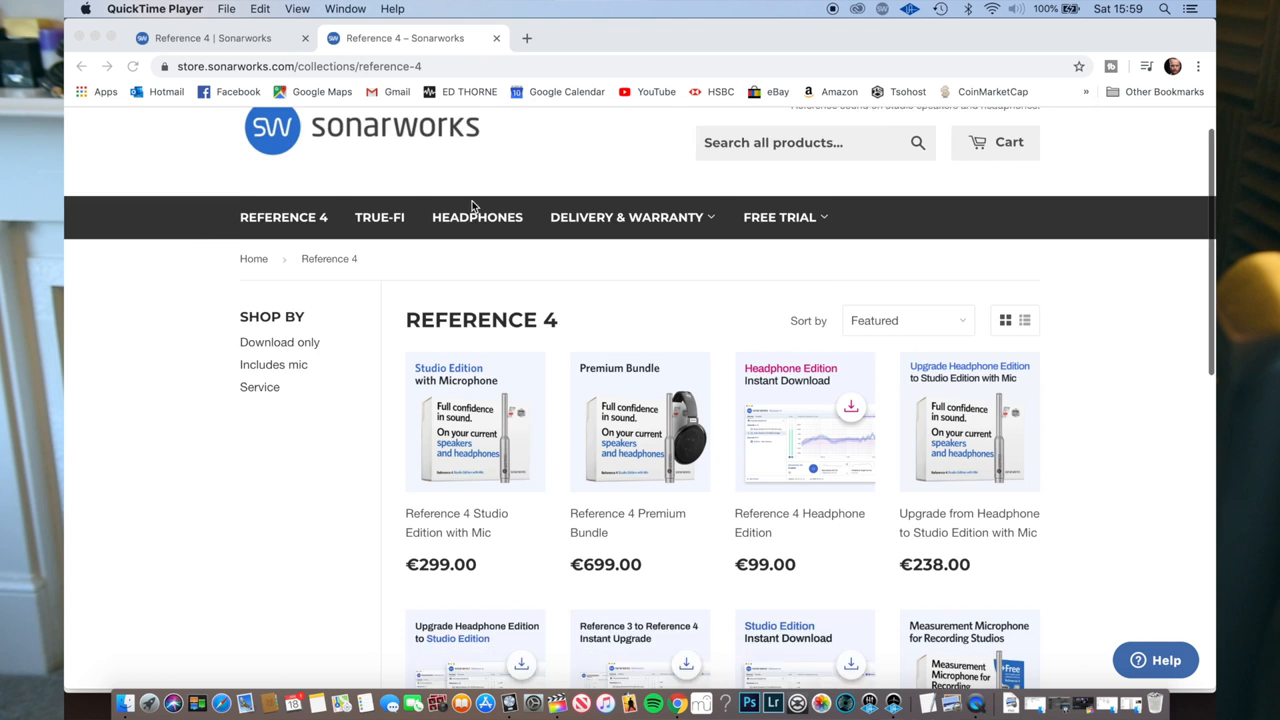
scroll(down, 3)
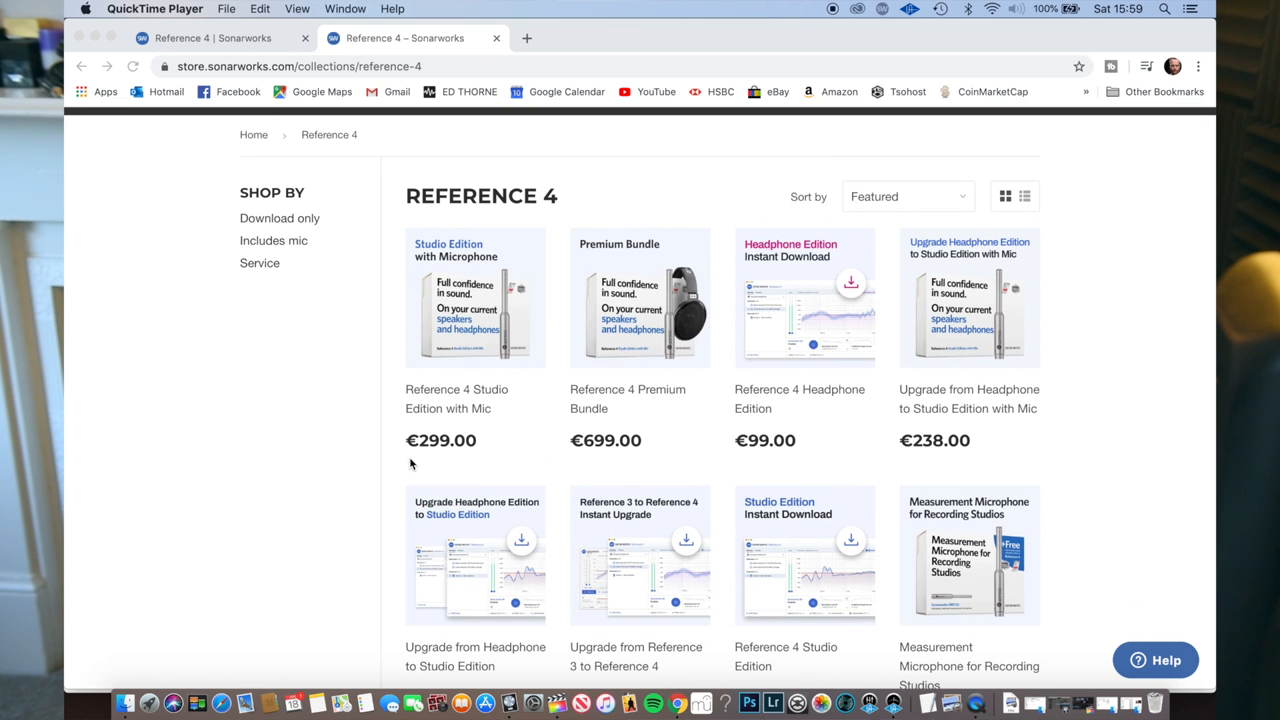
scroll(down, 3)
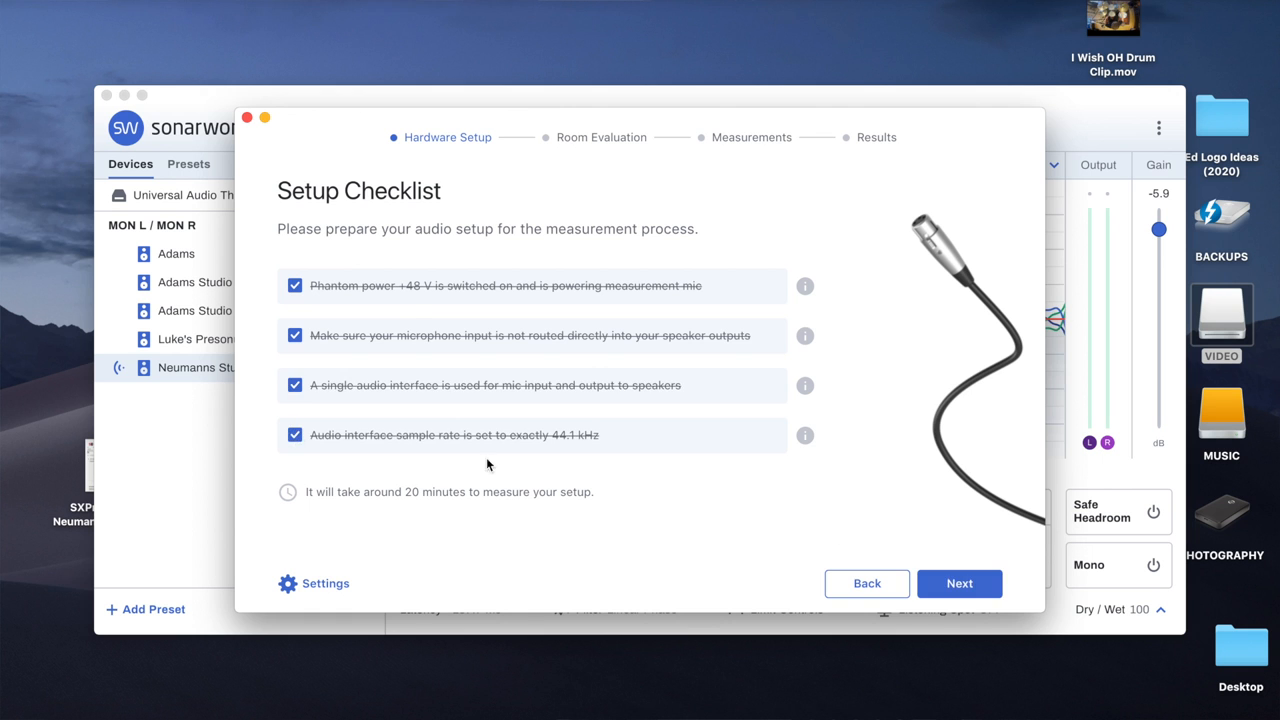
click(958, 582)
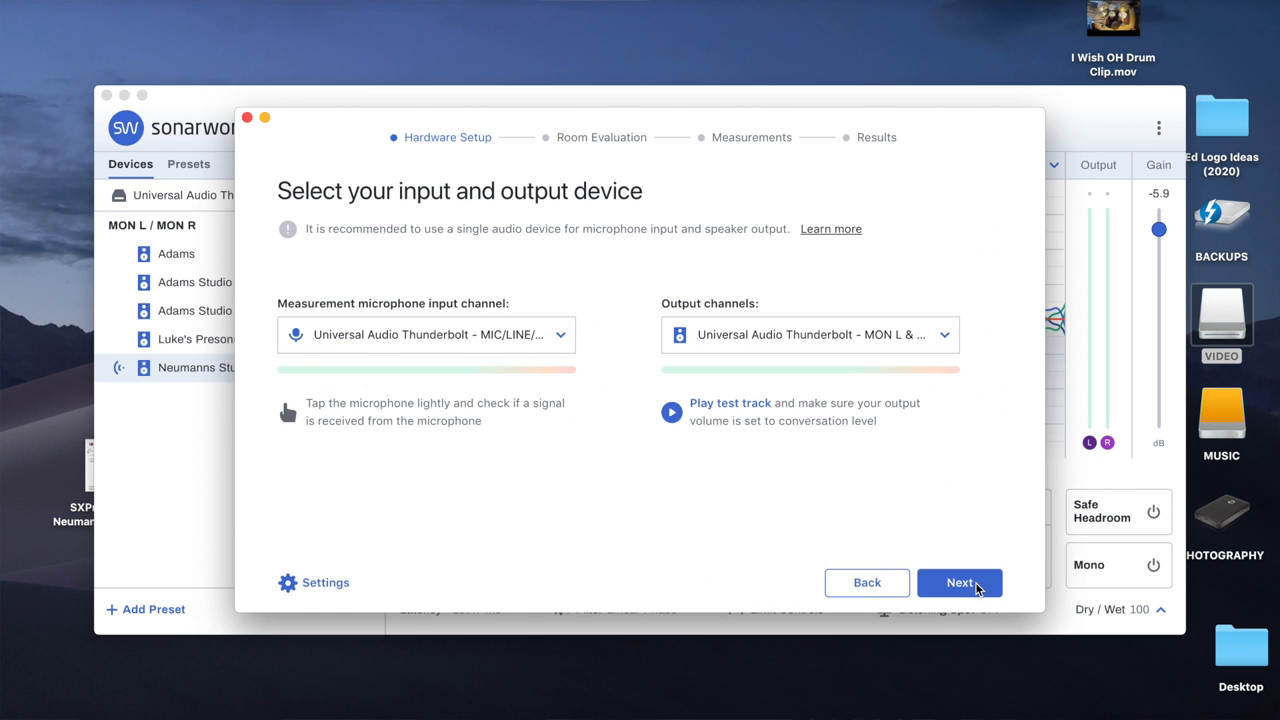
click(960, 582)
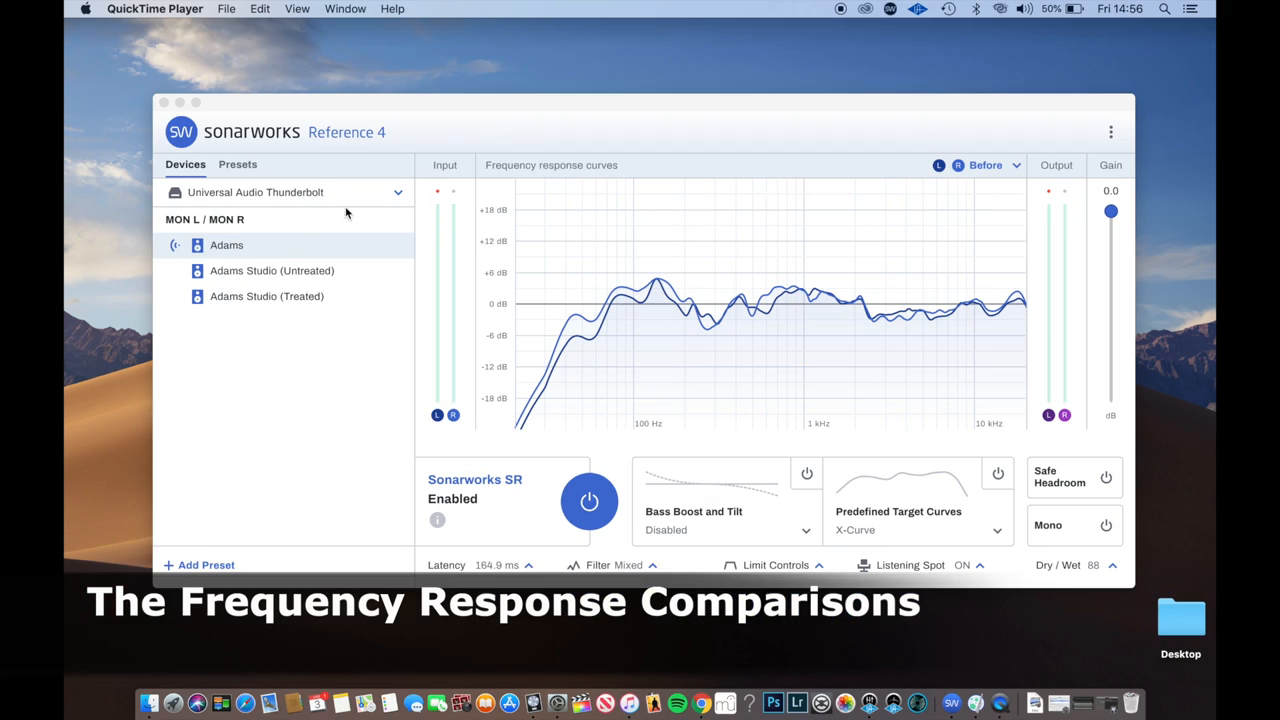
mouse_move(272, 248)
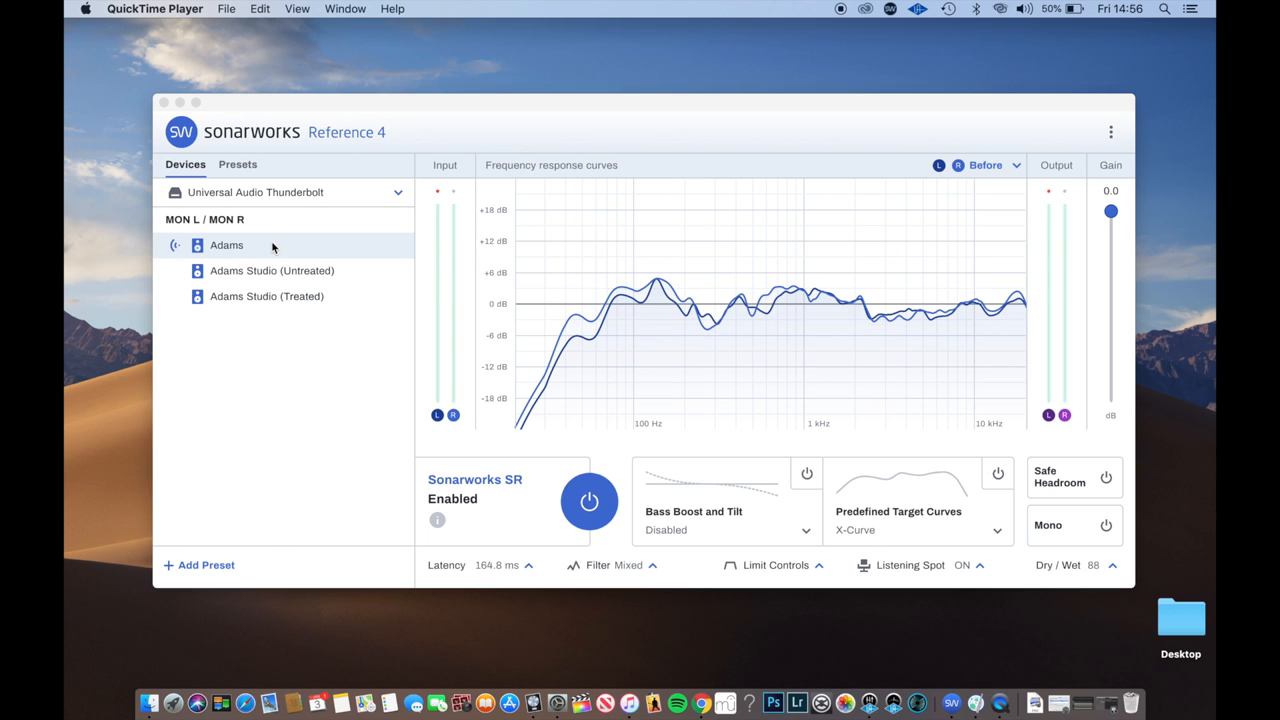
mouse_move(628, 312)
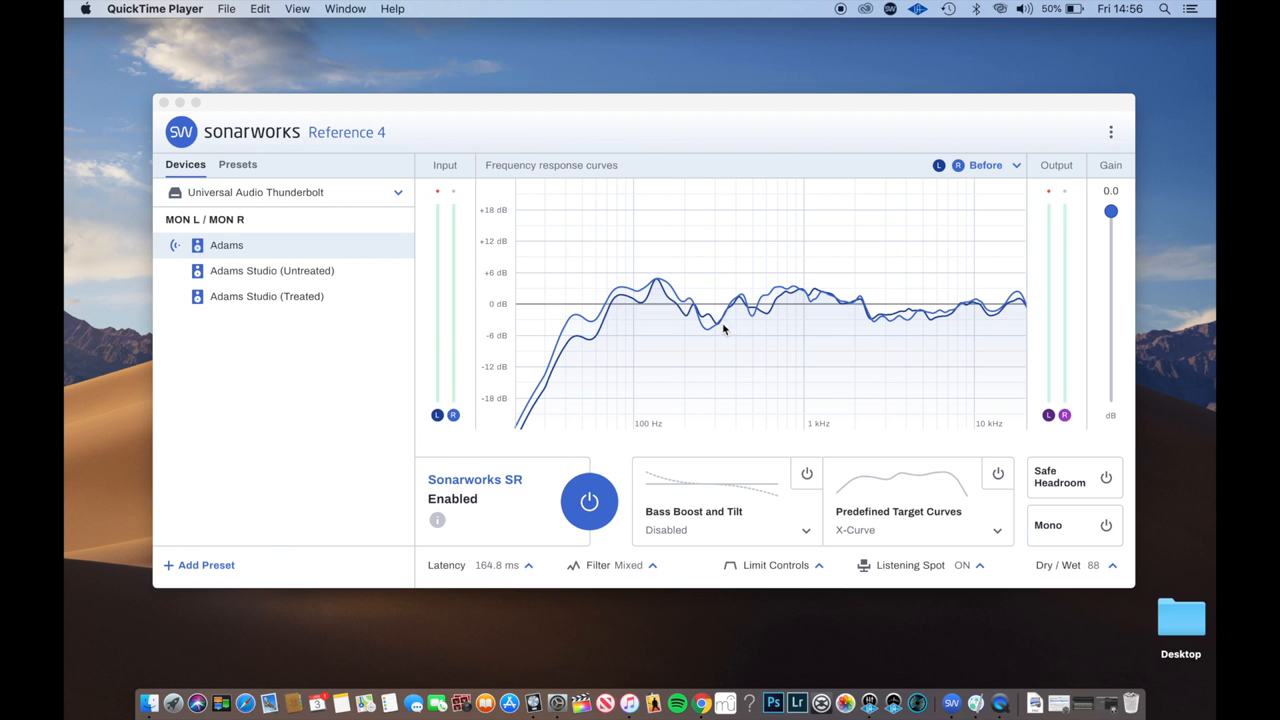
mouse_move(960, 328)
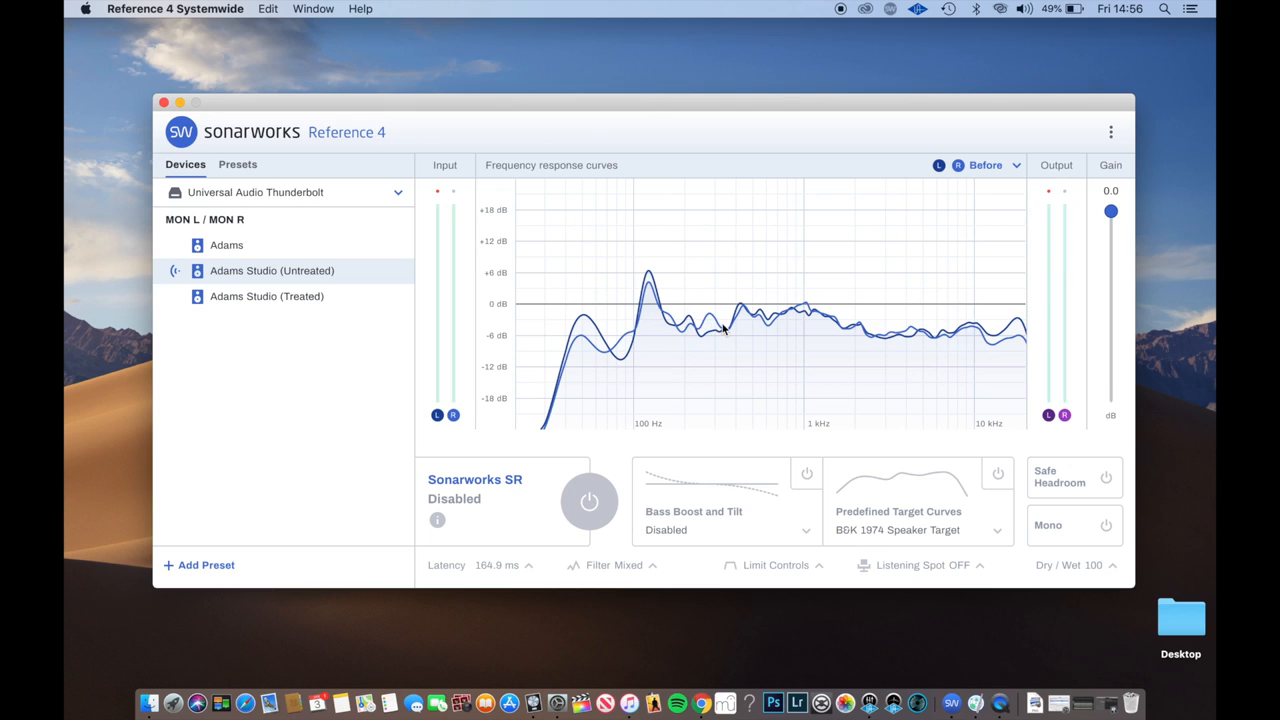
mouse_move(754, 320)
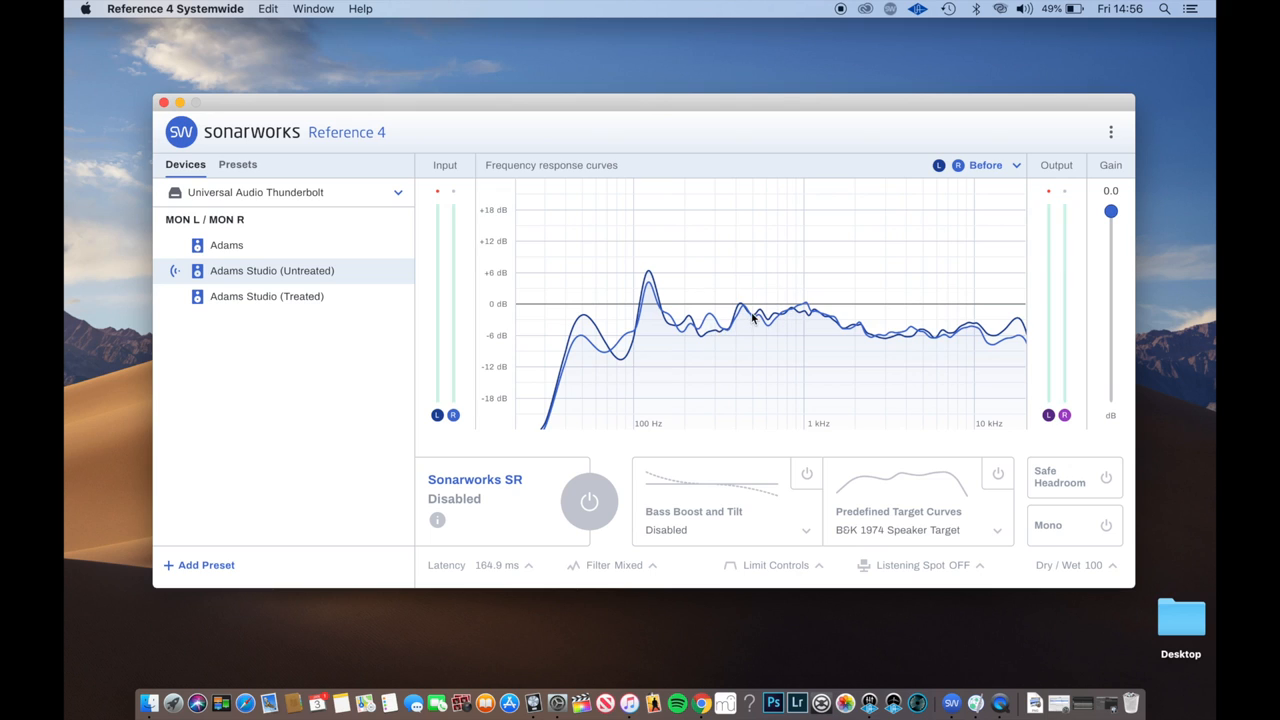
mouse_move(978, 330)
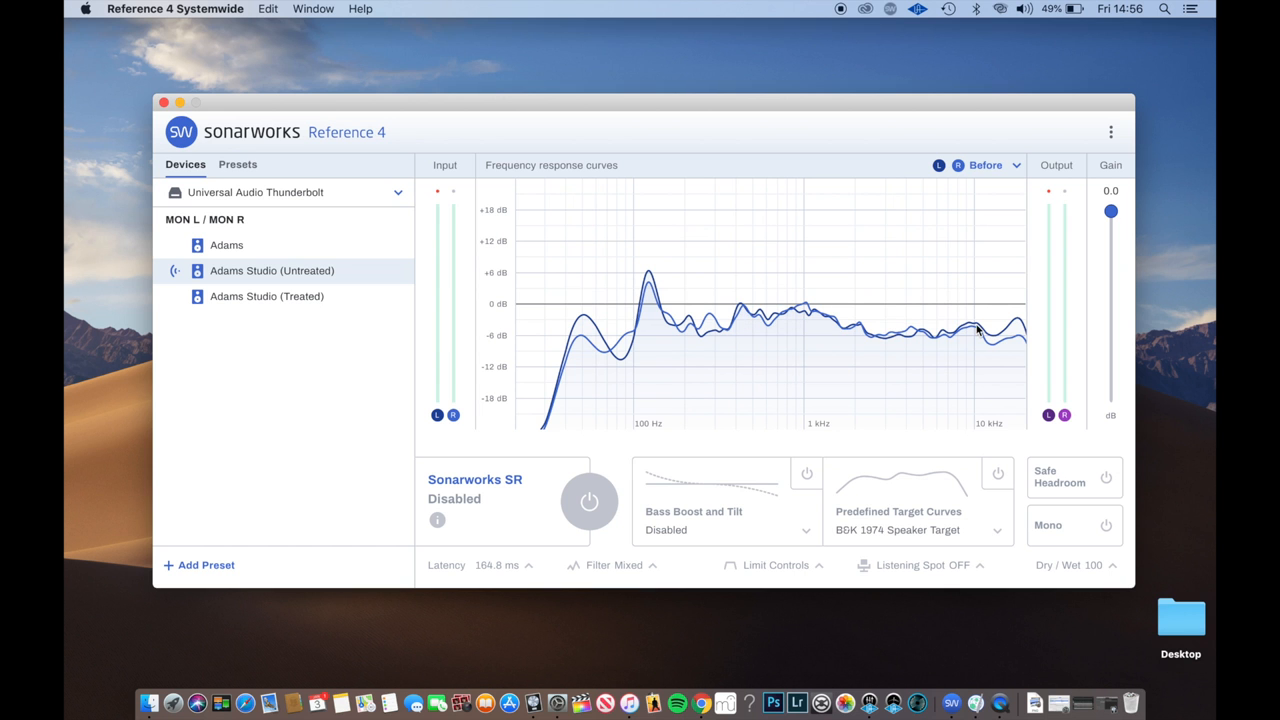
Step: Alternate between the corrected Adams and Adams Studio (Untreated) profiles, ending on Untreated
click(228, 244)
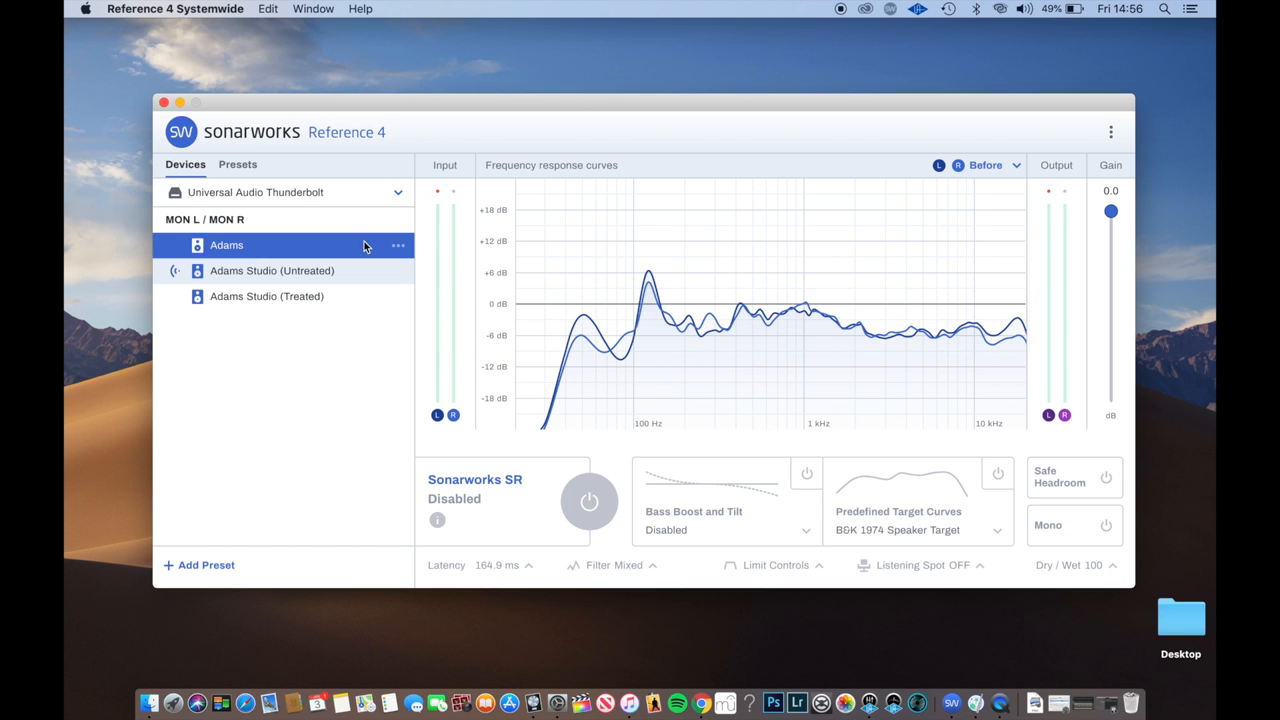
click(272, 270)
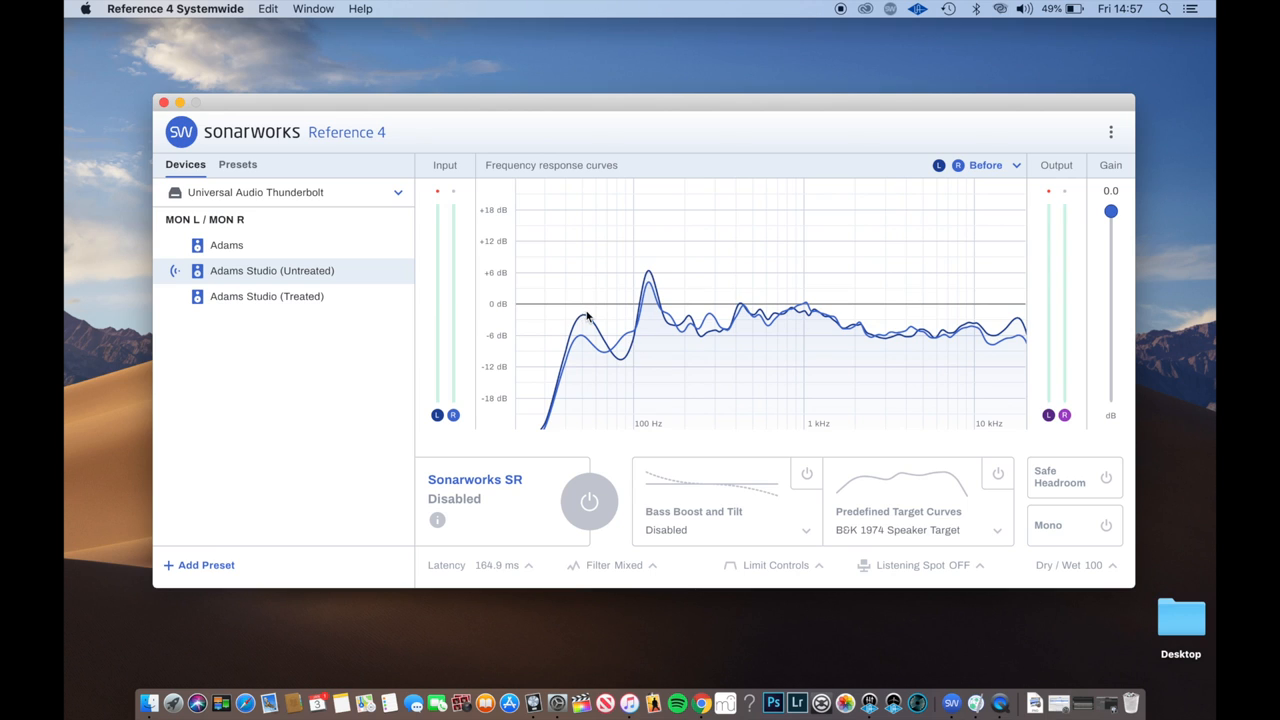
click(226, 244)
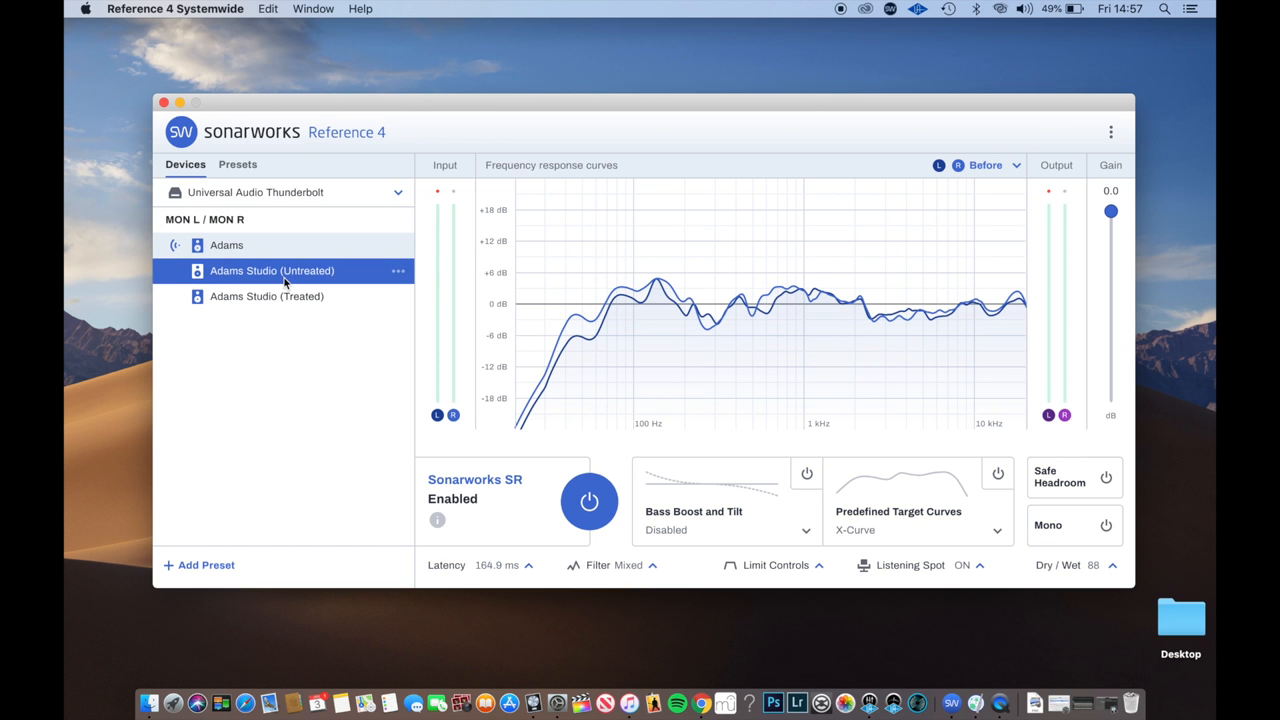
click(588, 500)
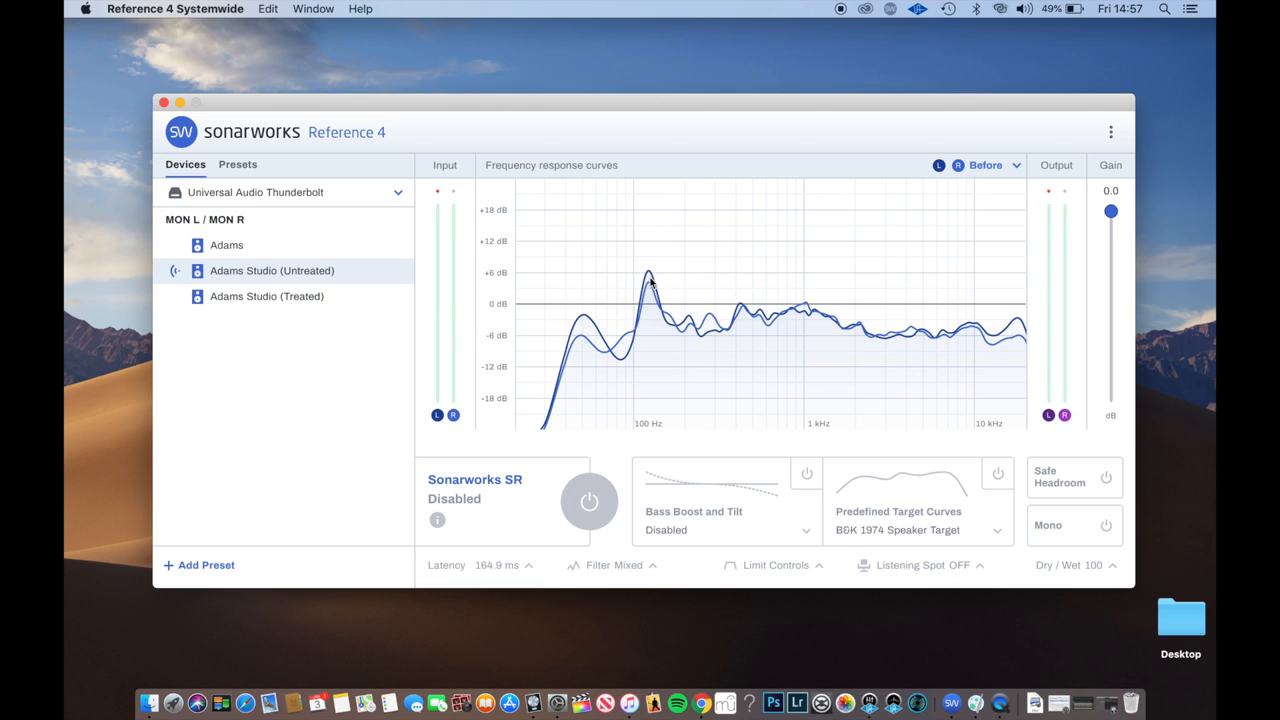
click(272, 272)
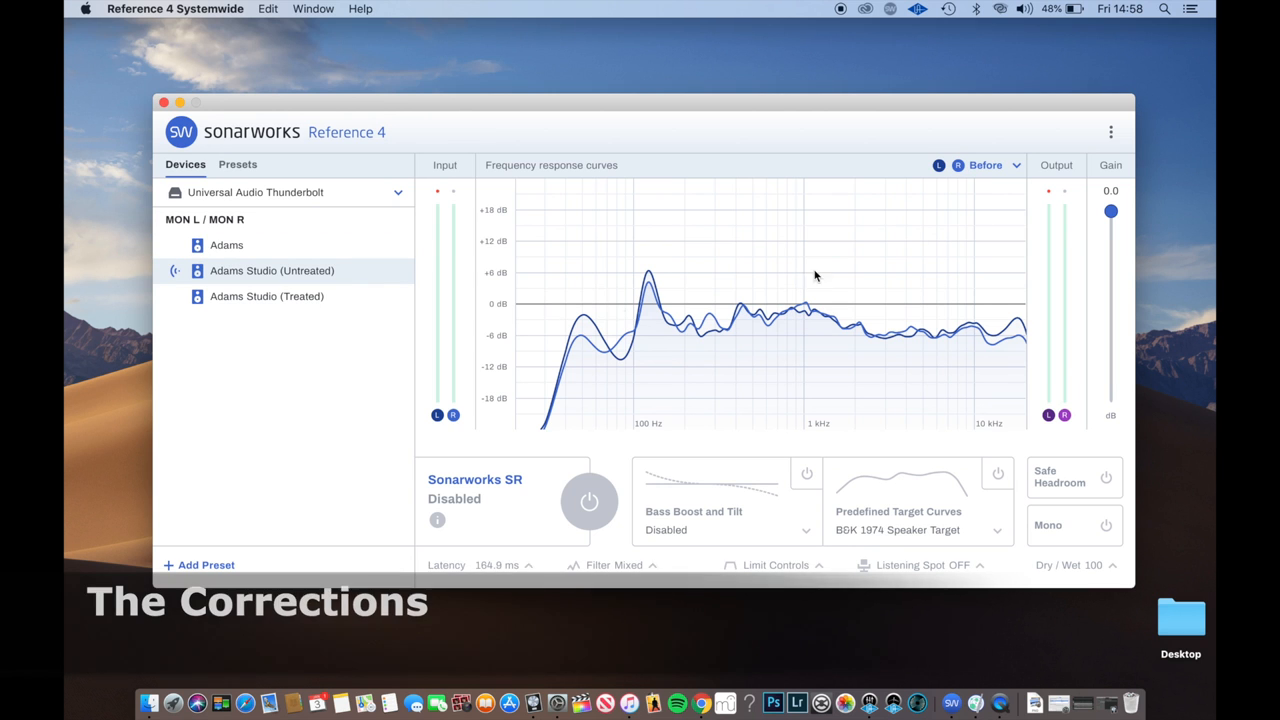
mouse_move(1018, 168)
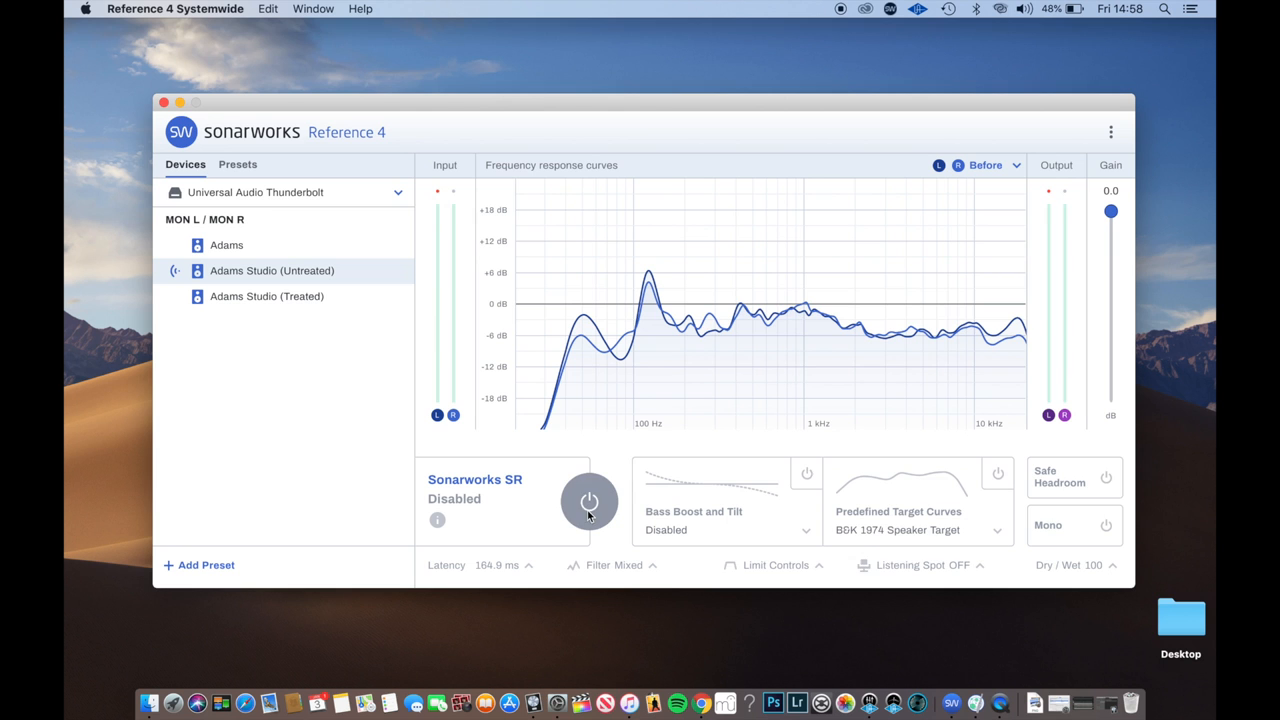
Step: Re-enable correction and display the Before curves for Adams Studio (Untreated)
click(588, 500)
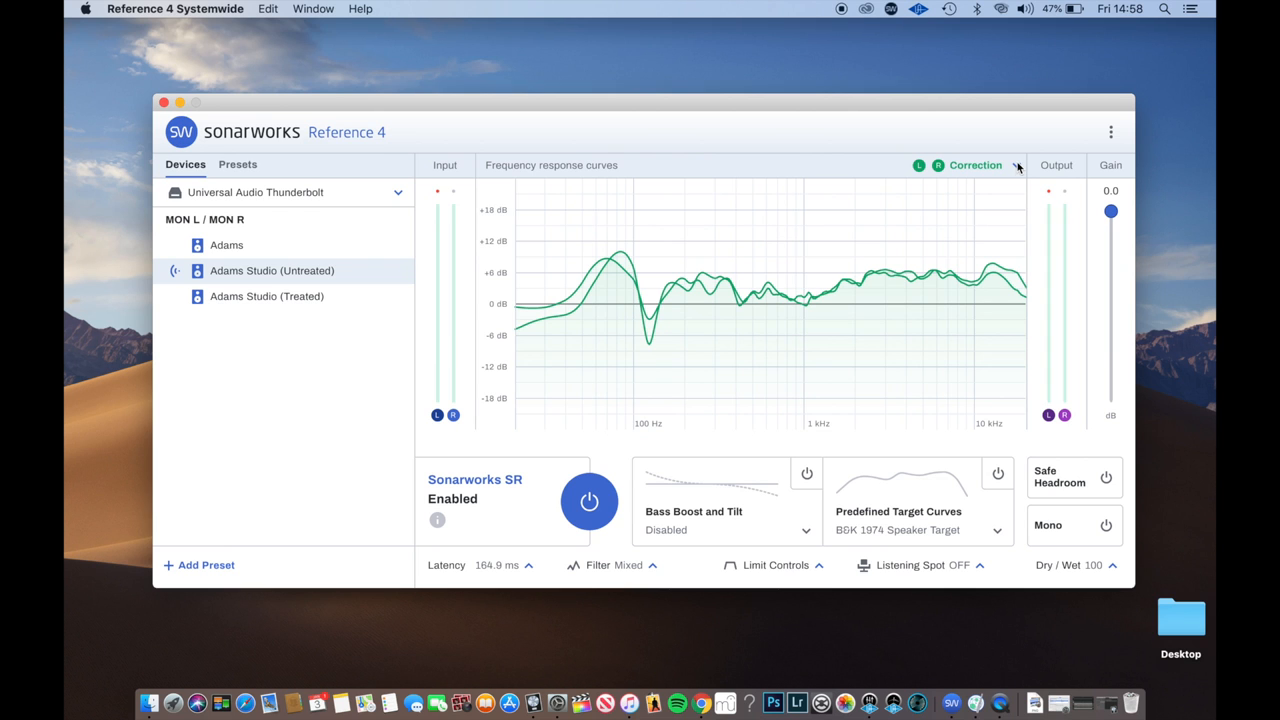
mouse_move(868, 276)
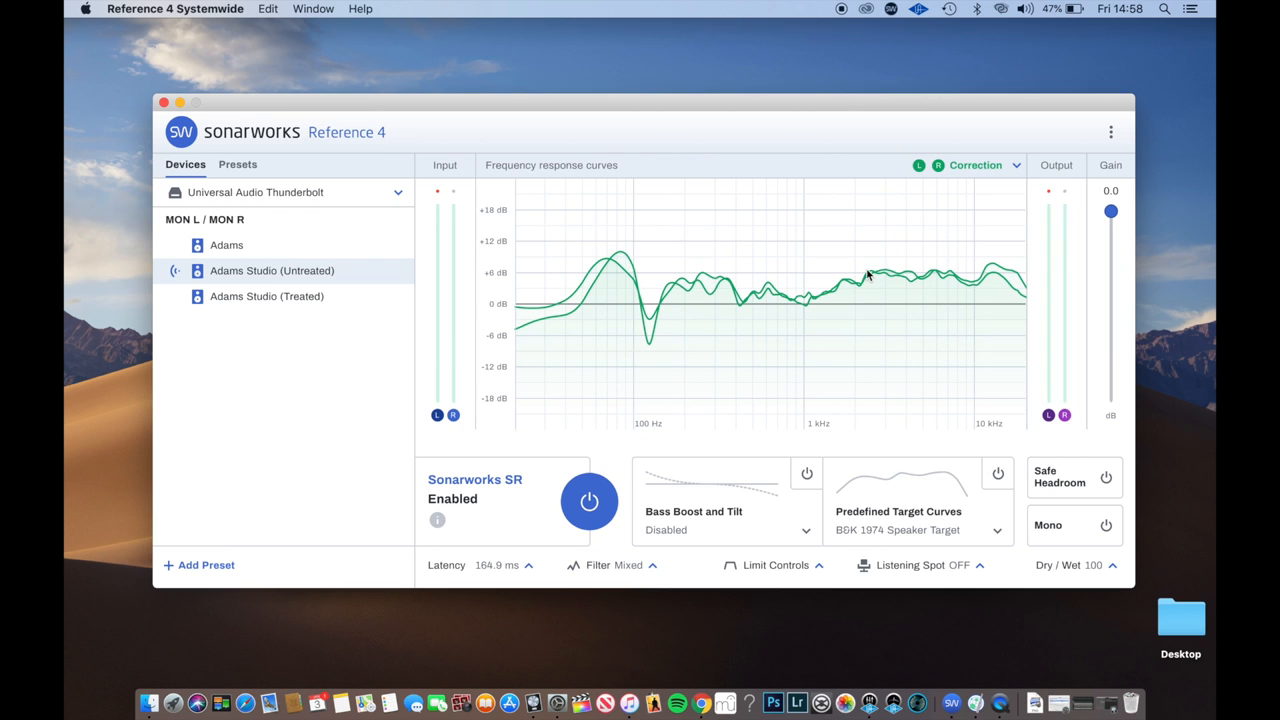
mouse_move(640, 320)
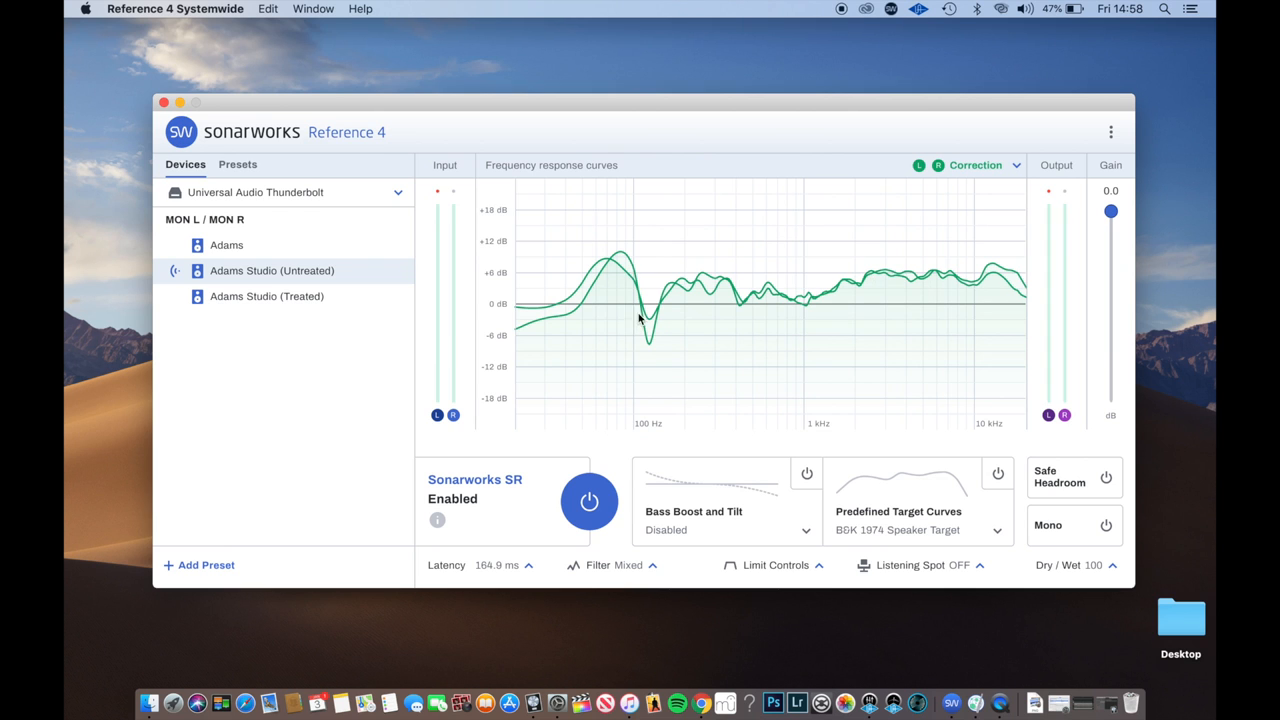
mouse_move(644, 390)
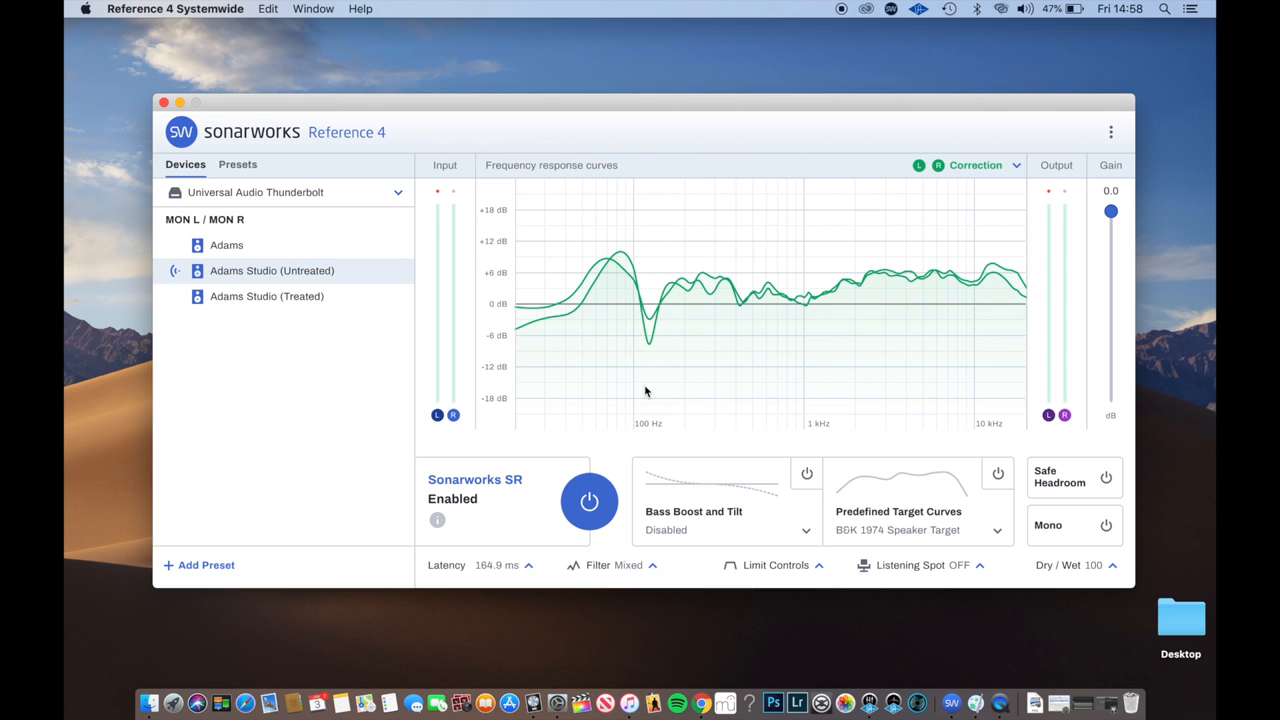
mouse_move(1018, 170)
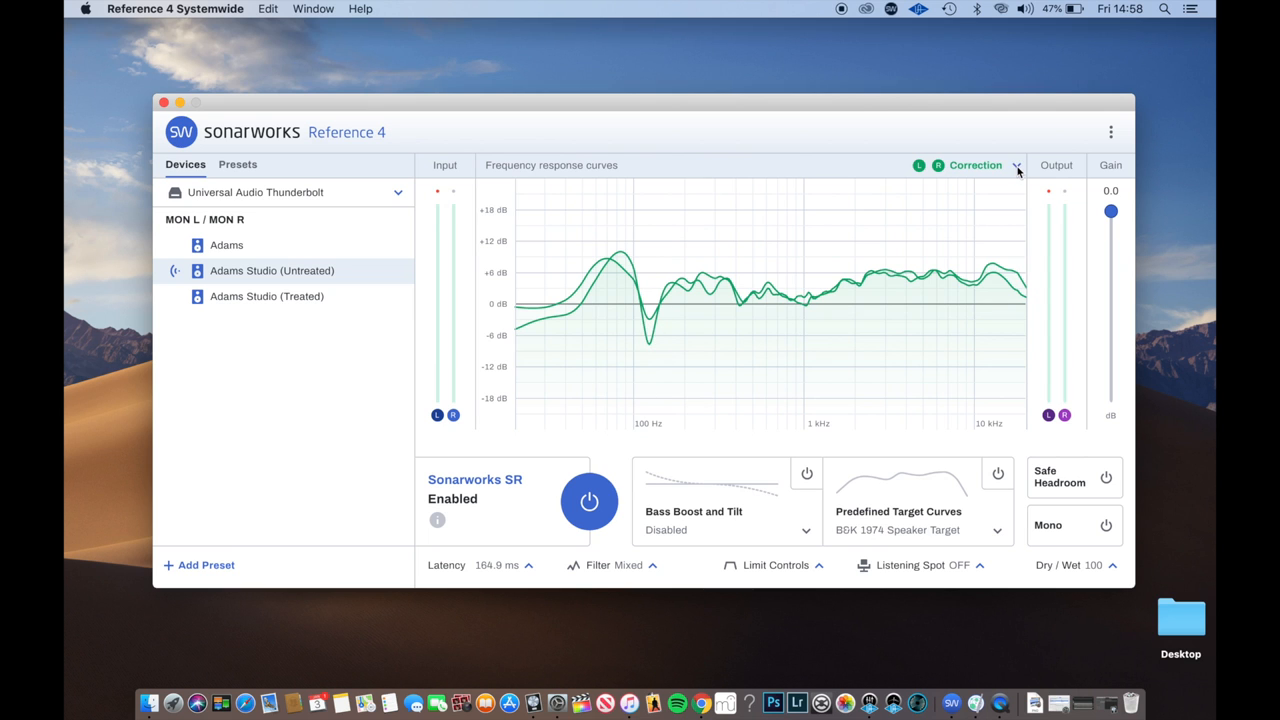
click(1016, 164)
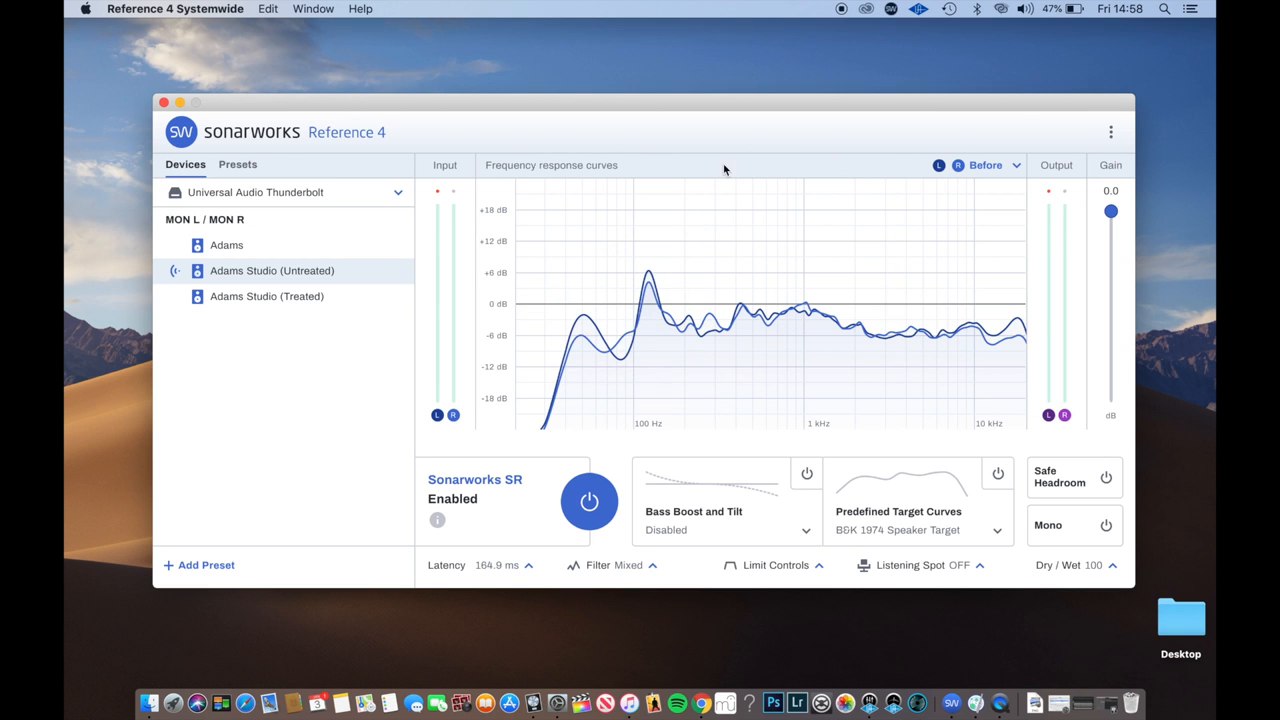
Step: Flip between Adams Studio (Treated) and (Untreated) to compare their Before curves
click(268, 296)
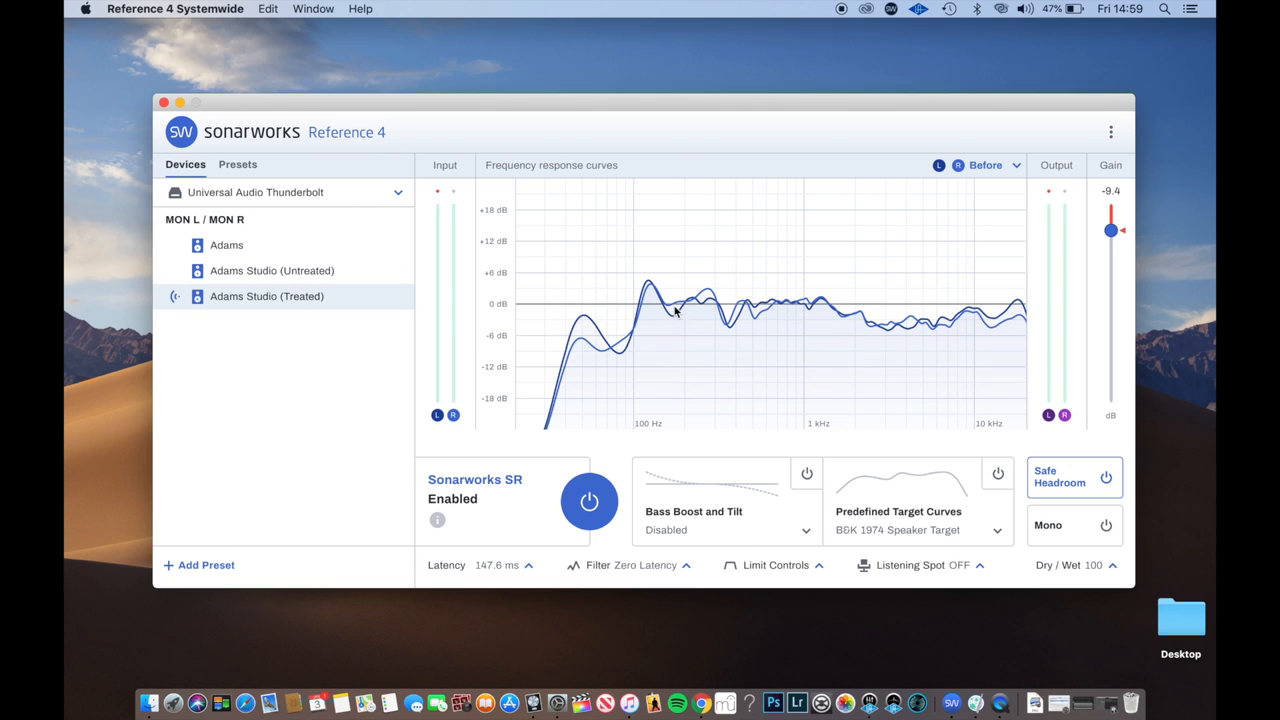
mouse_move(764, 308)
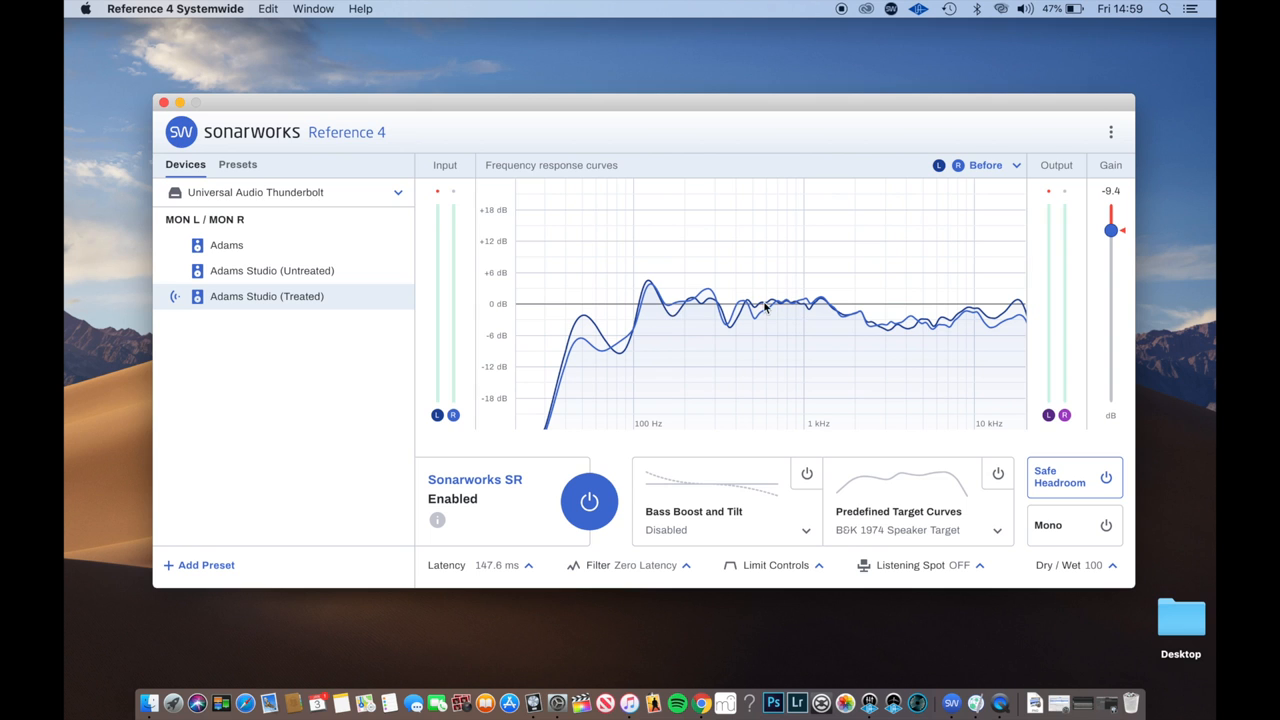
mouse_move(808, 304)
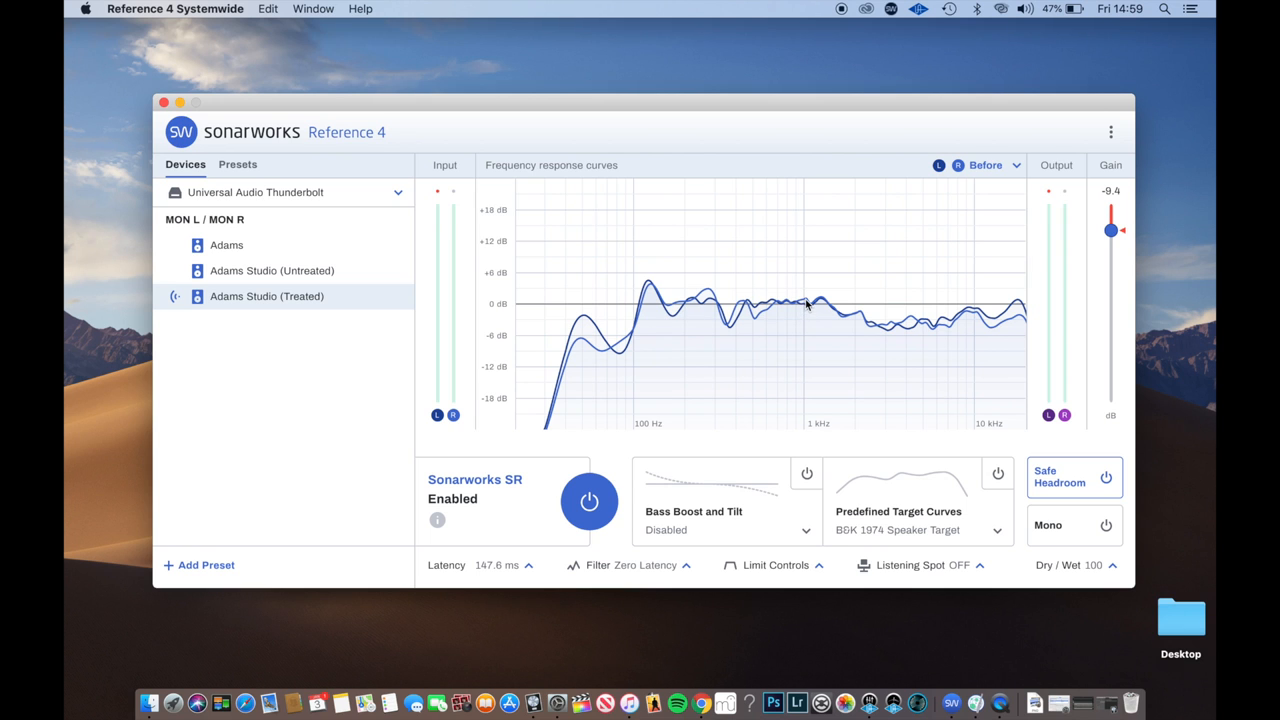
click(272, 270)
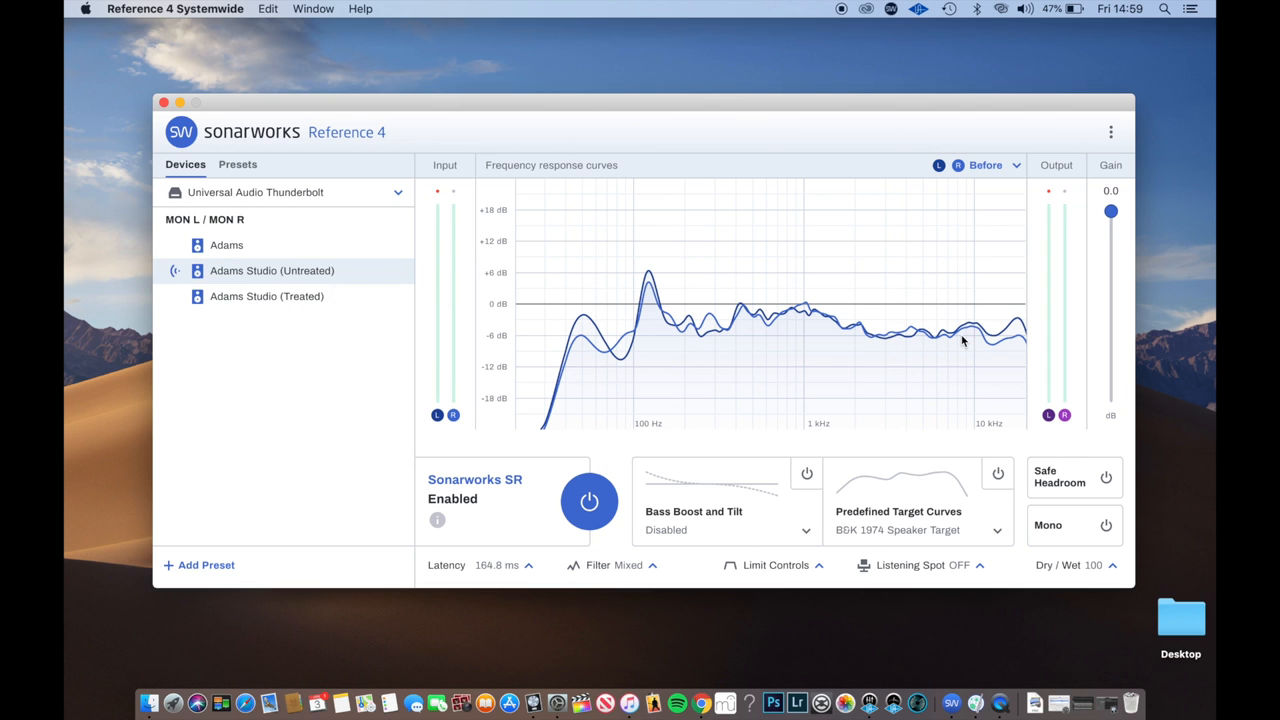
mouse_move(850, 348)
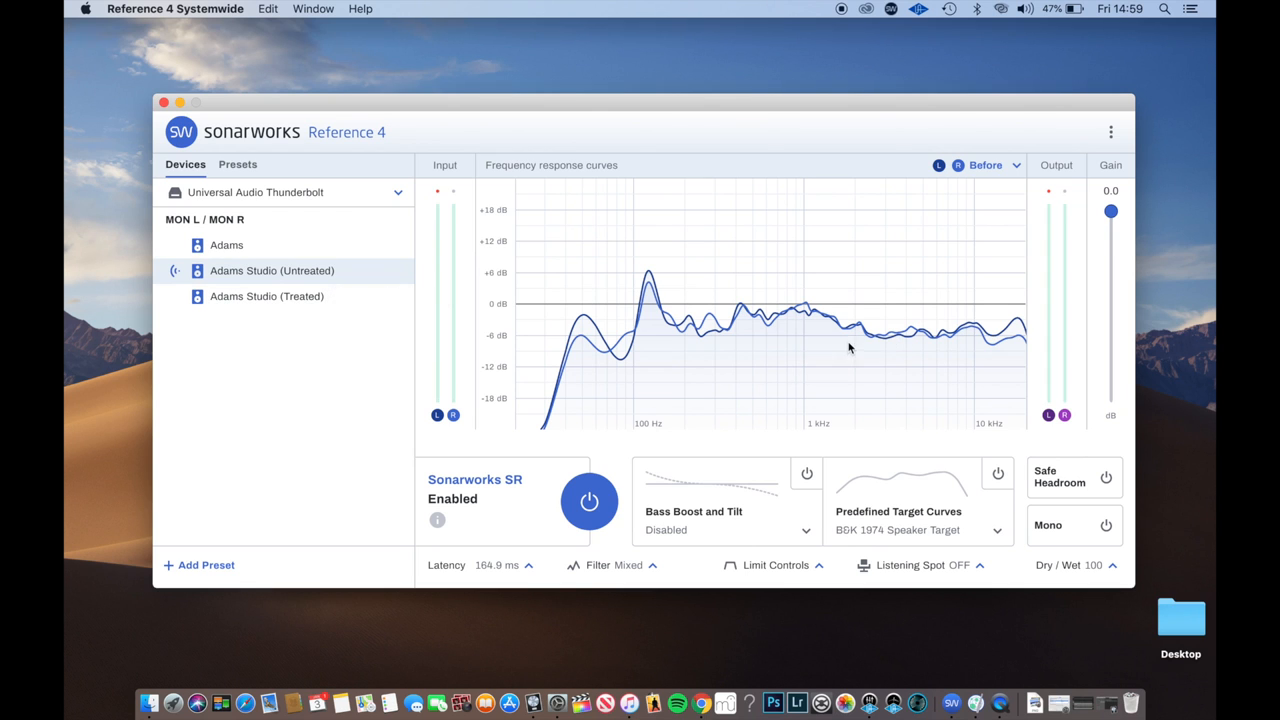
click(268, 296)
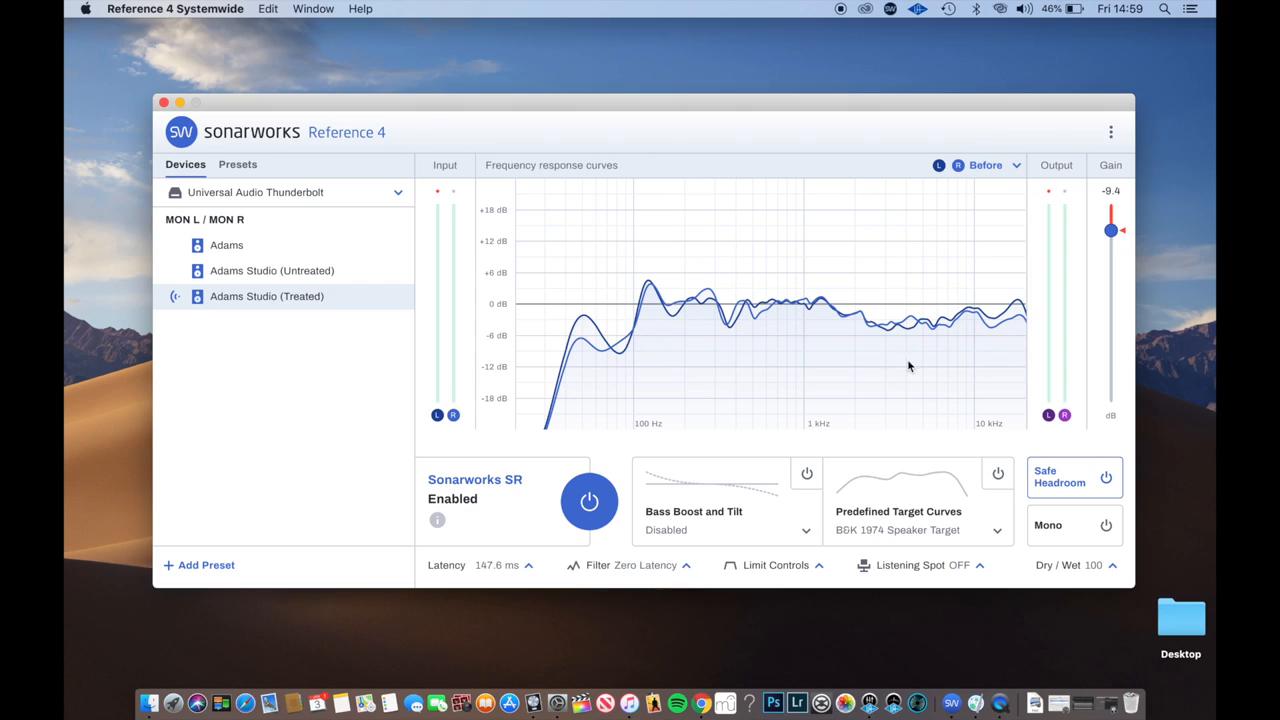
mouse_move(876, 328)
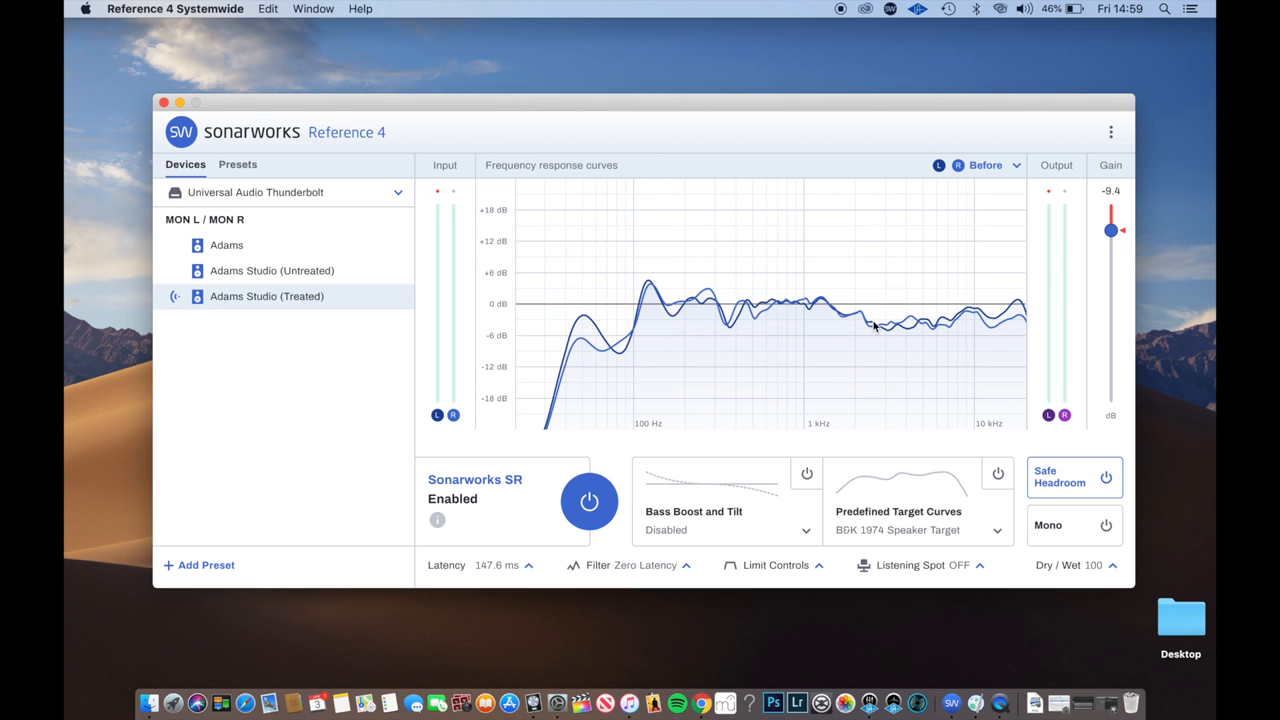
click(272, 272)
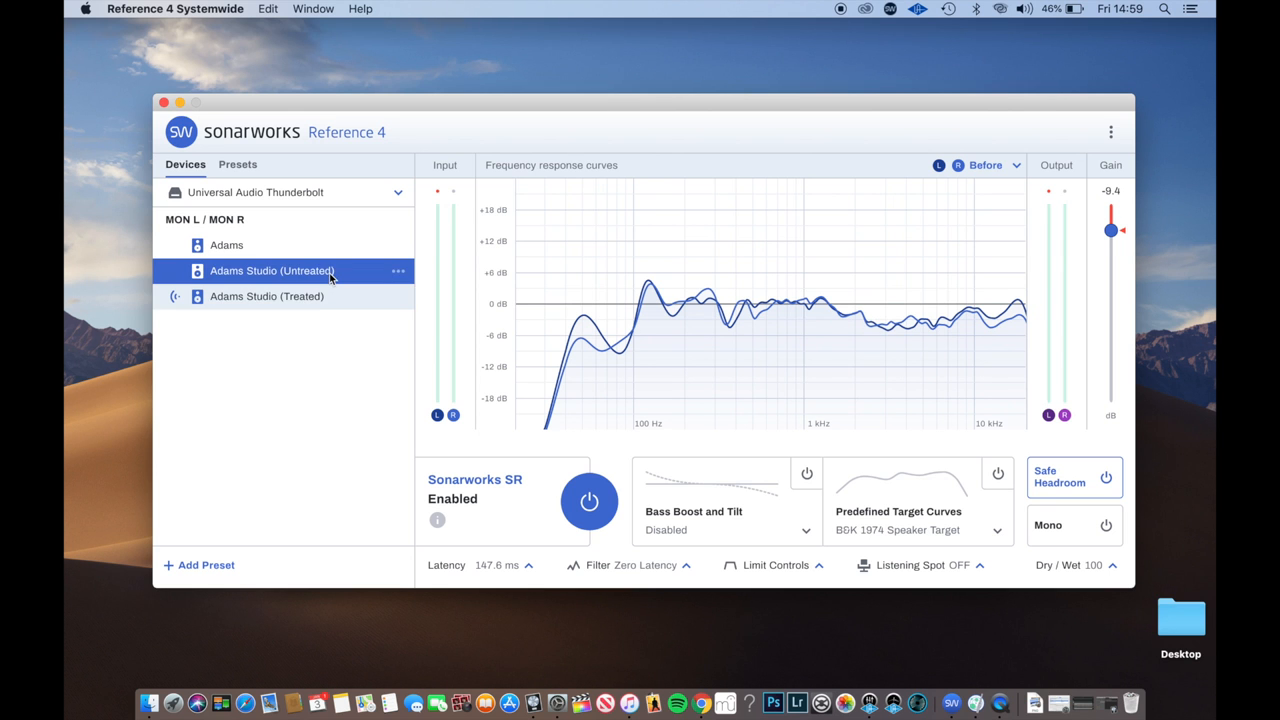
click(268, 296)
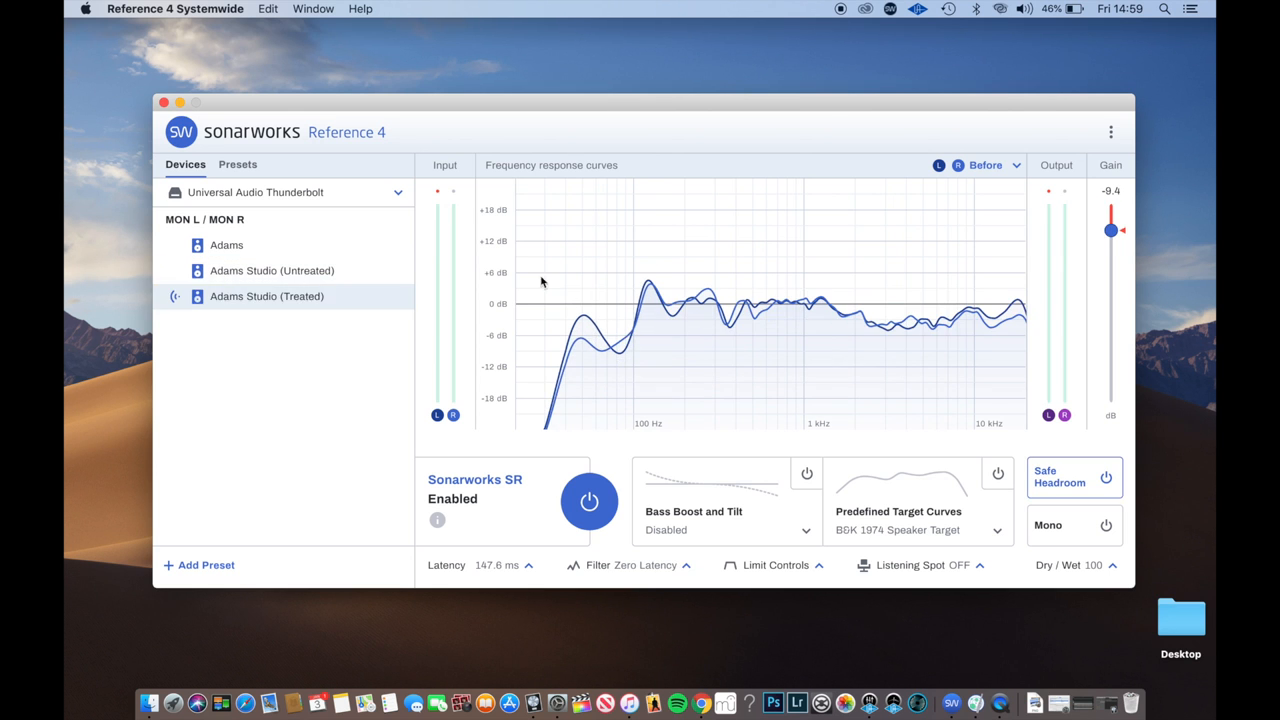
Step: Continue comparing the two Adams Studio profiles, finishing on Adams Studio (Treated)
click(272, 270)
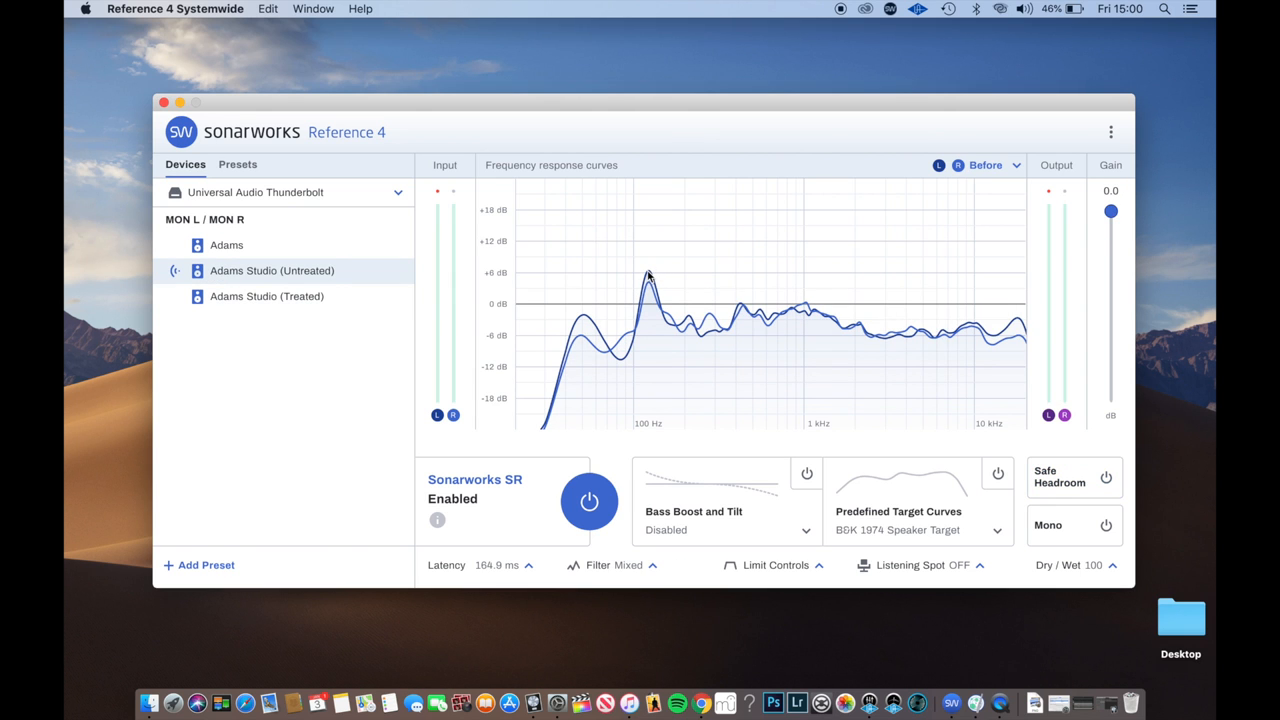
click(266, 296)
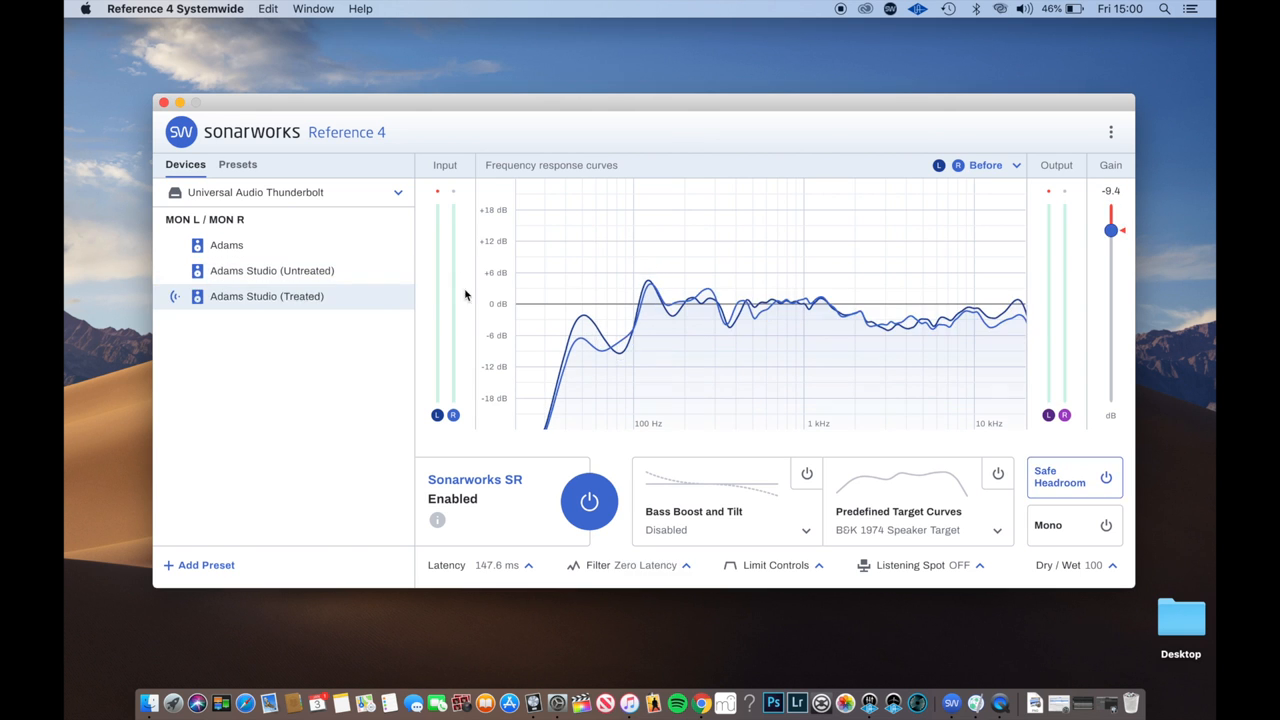
click(272, 270)
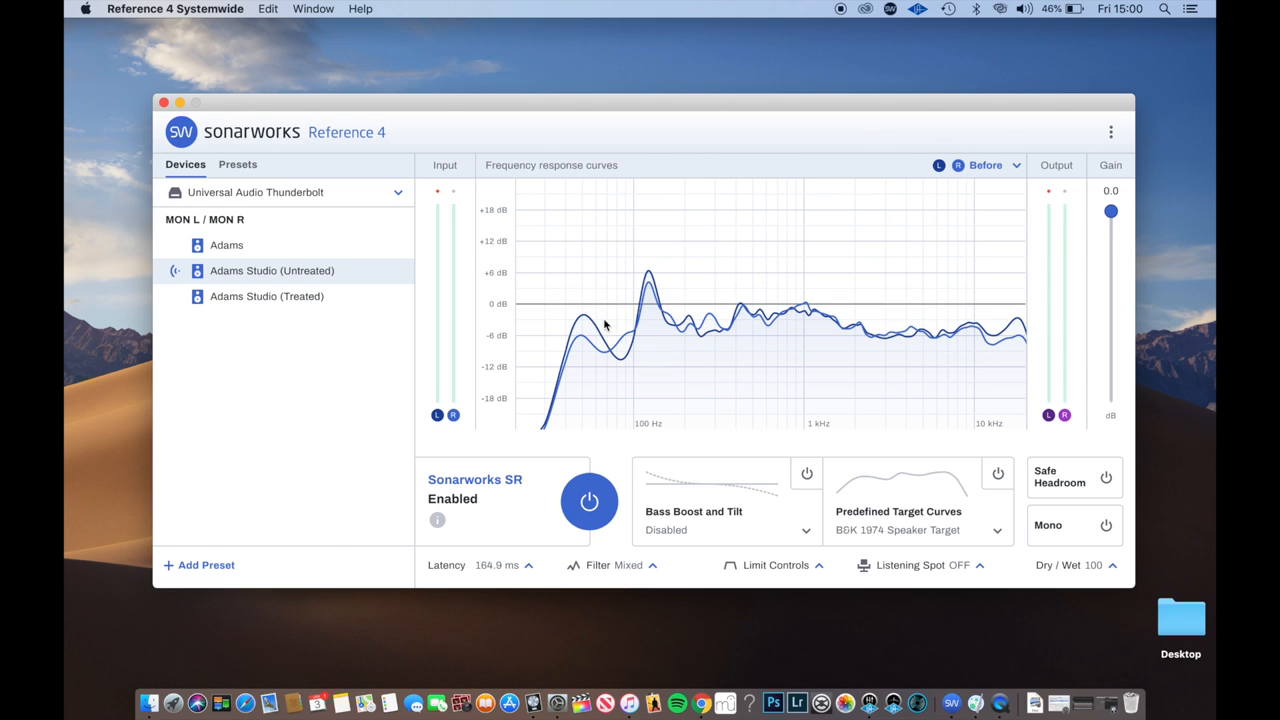
click(266, 296)
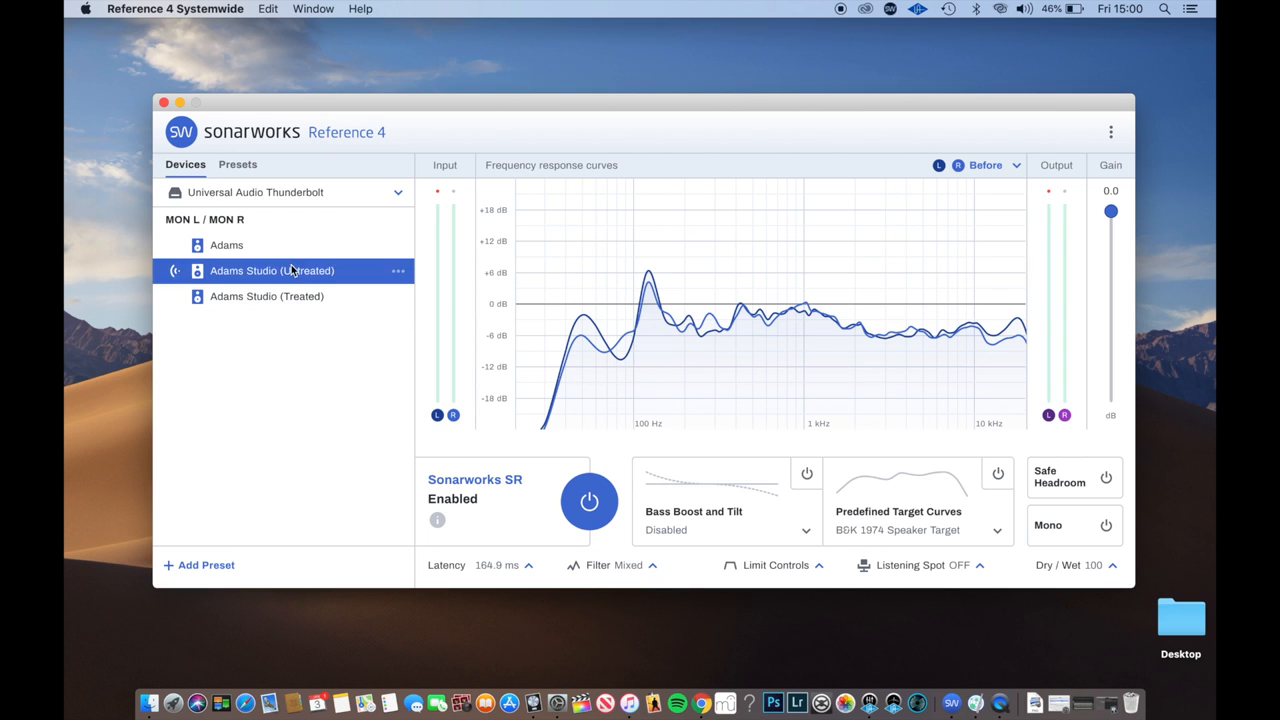
click(268, 296)
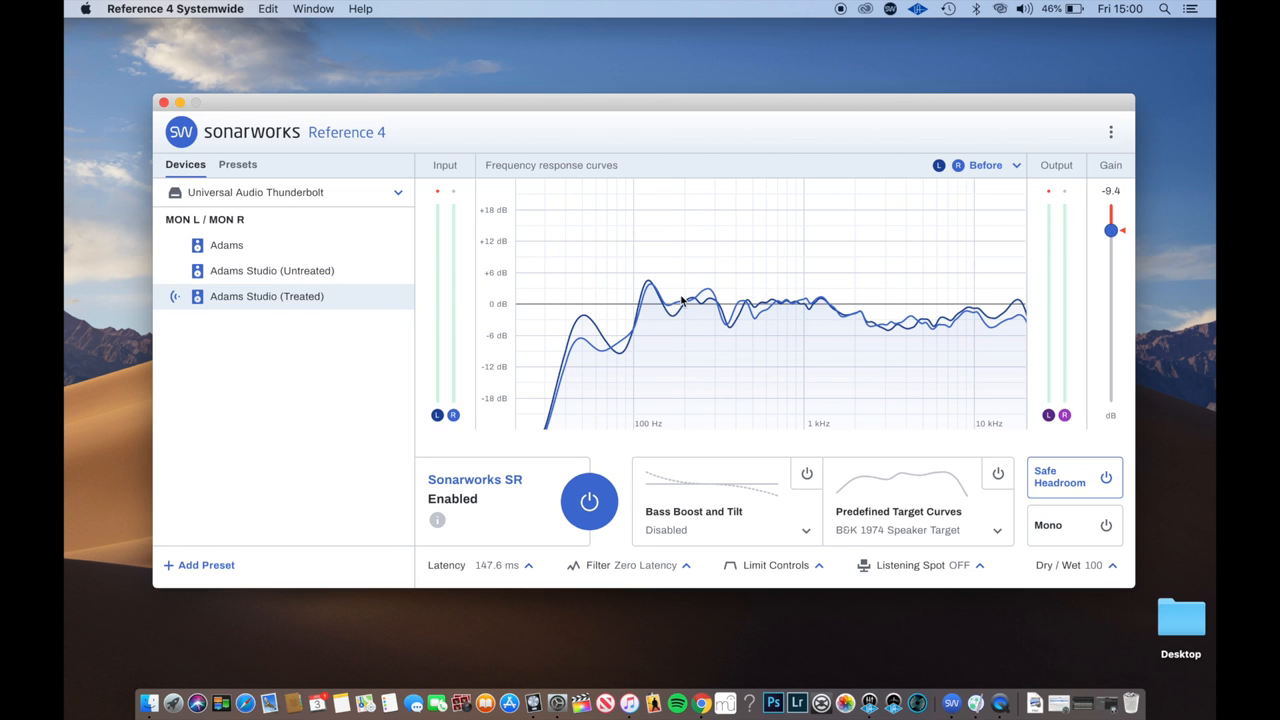
mouse_move(732, 312)
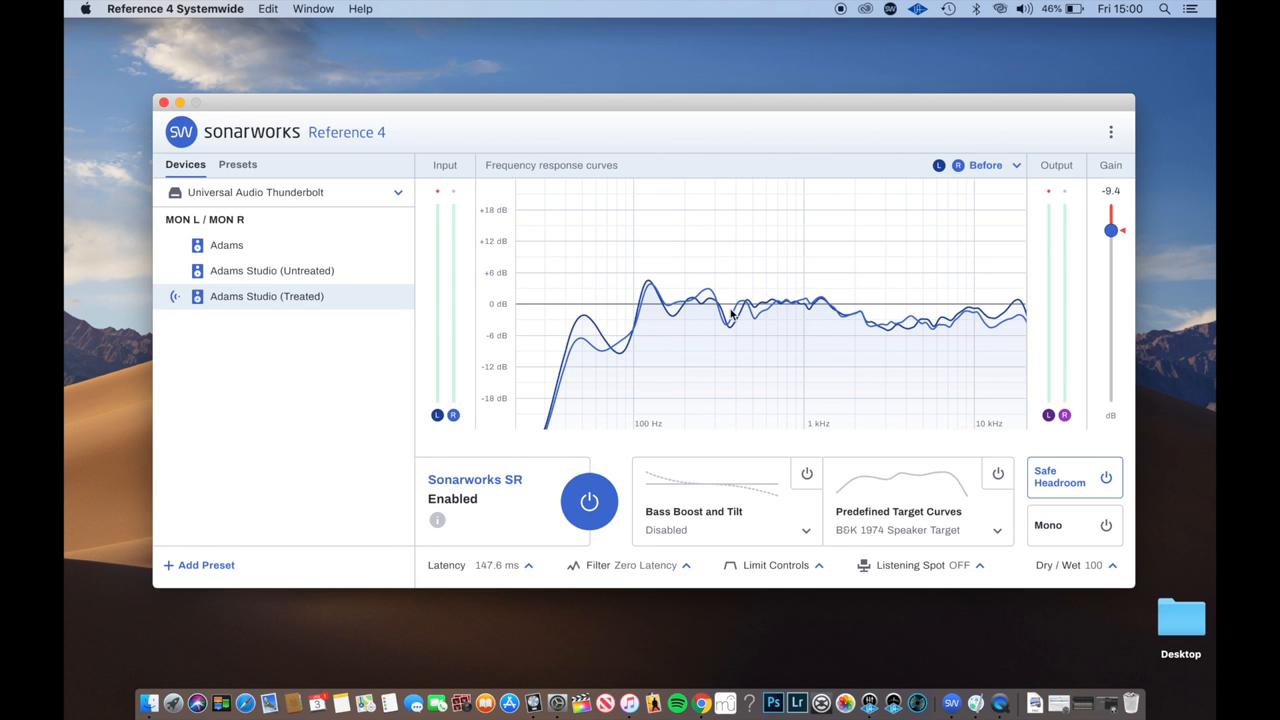
mouse_move(1010, 178)
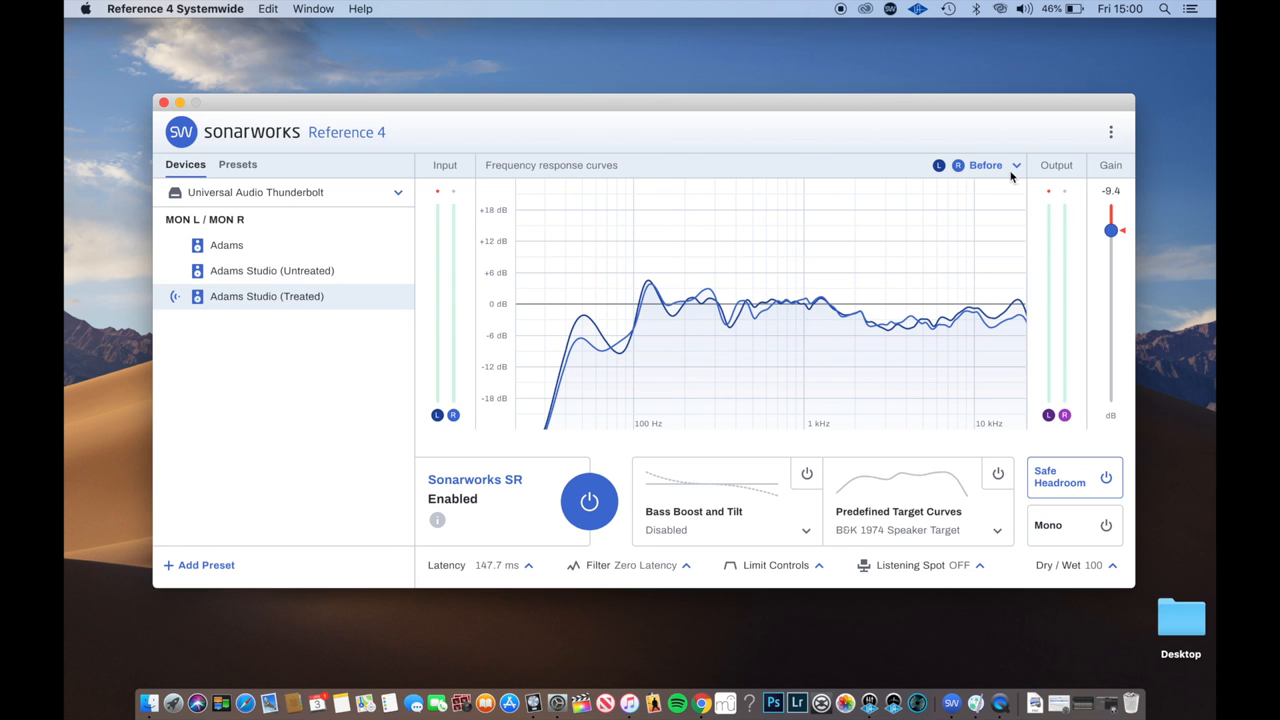
Step: Add the Correction curve beside the Before curve for Adams Studio (Treated)
click(990, 164)
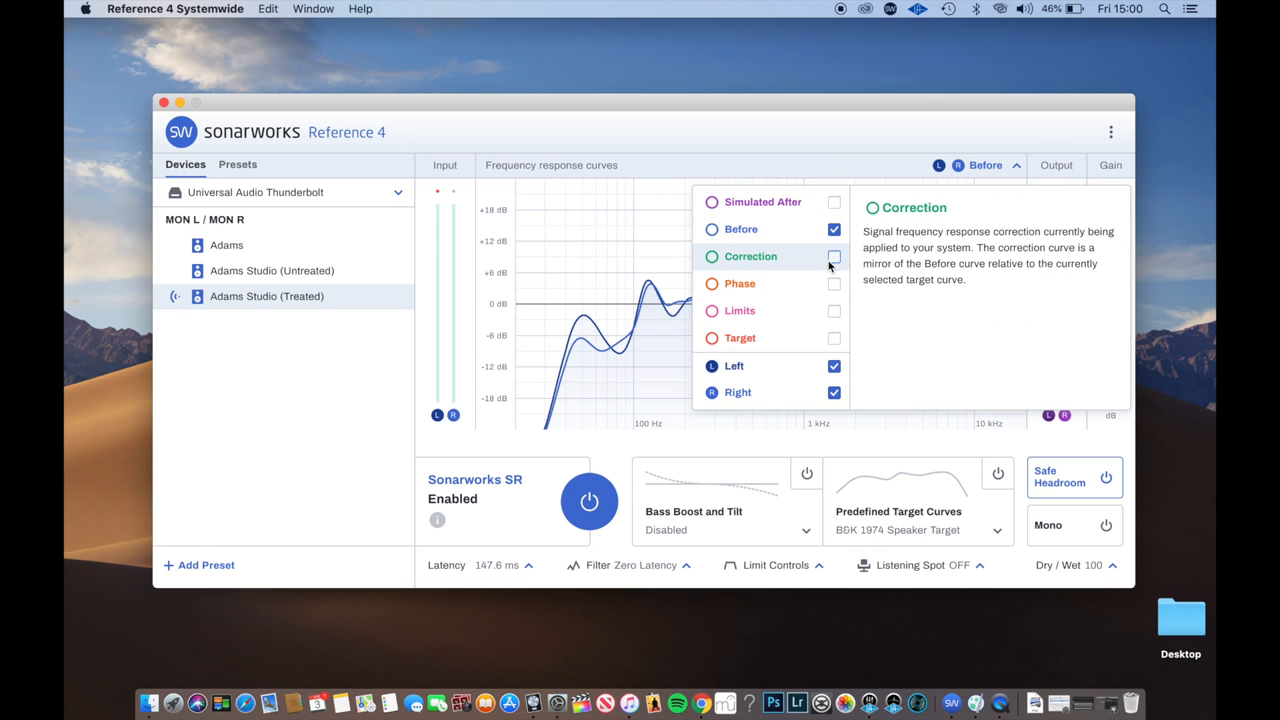
click(834, 256)
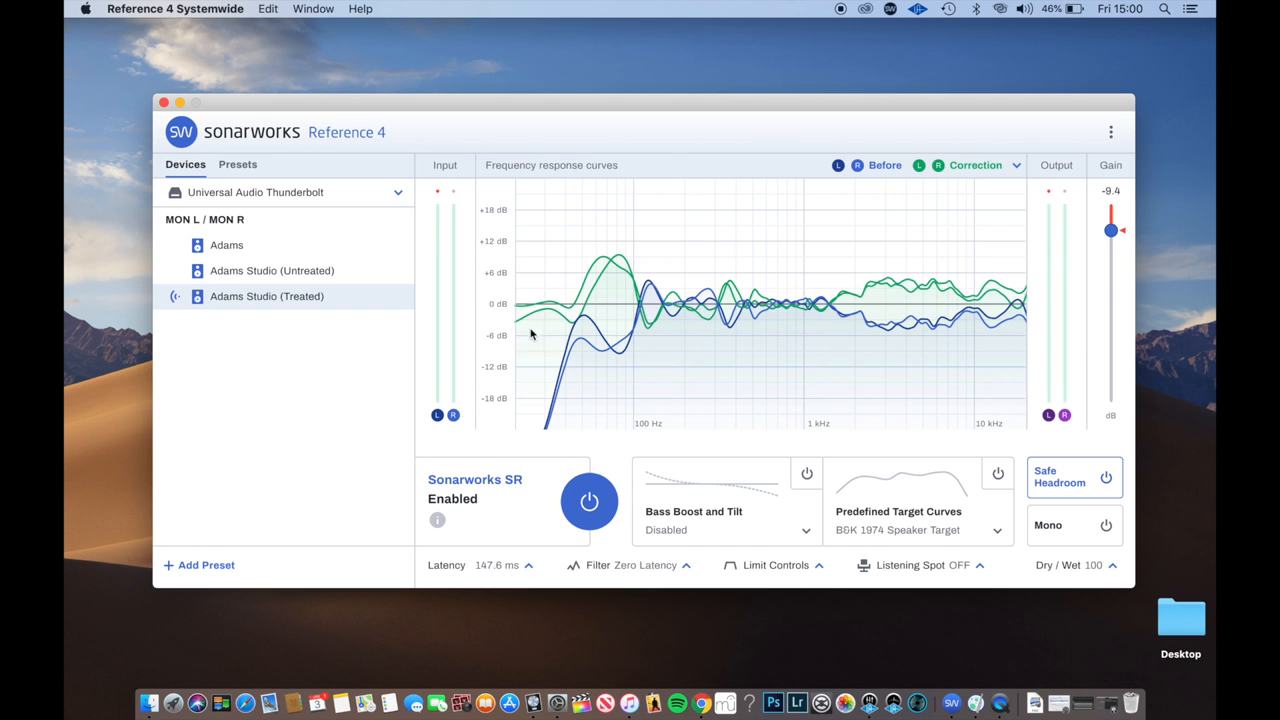
mouse_move(718, 280)
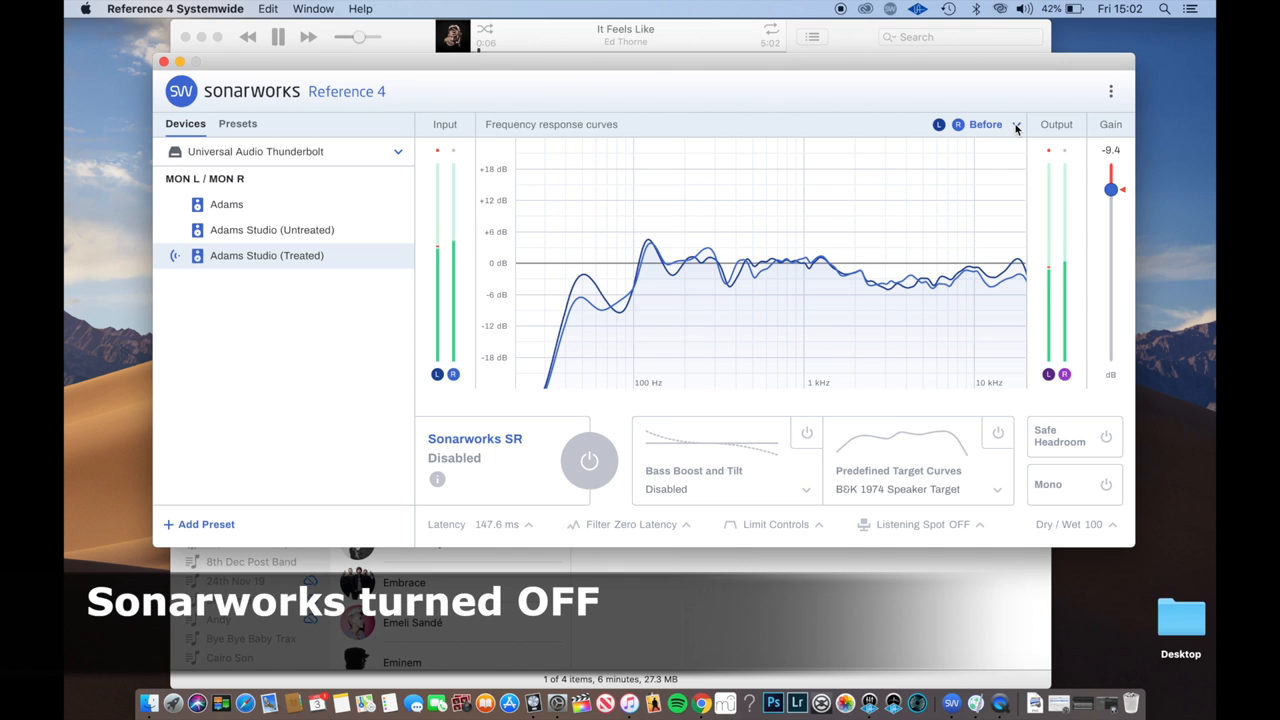
mouse_move(1016, 68)
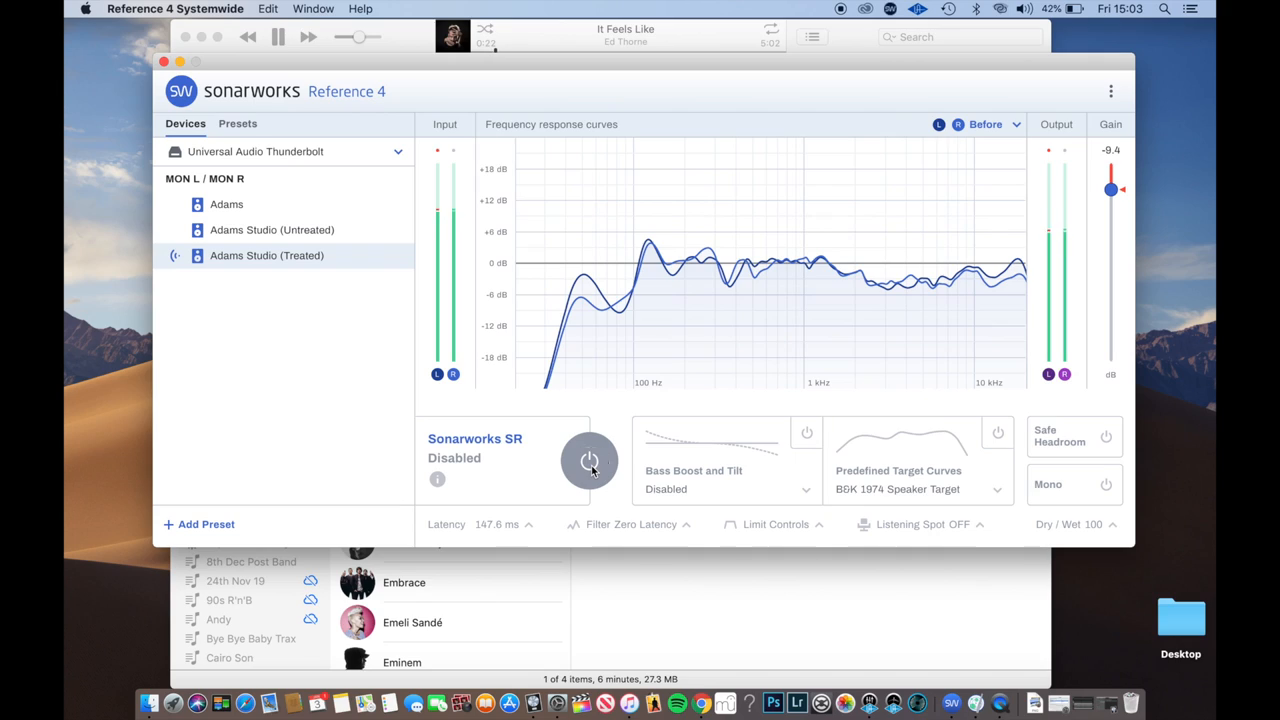
click(588, 460)
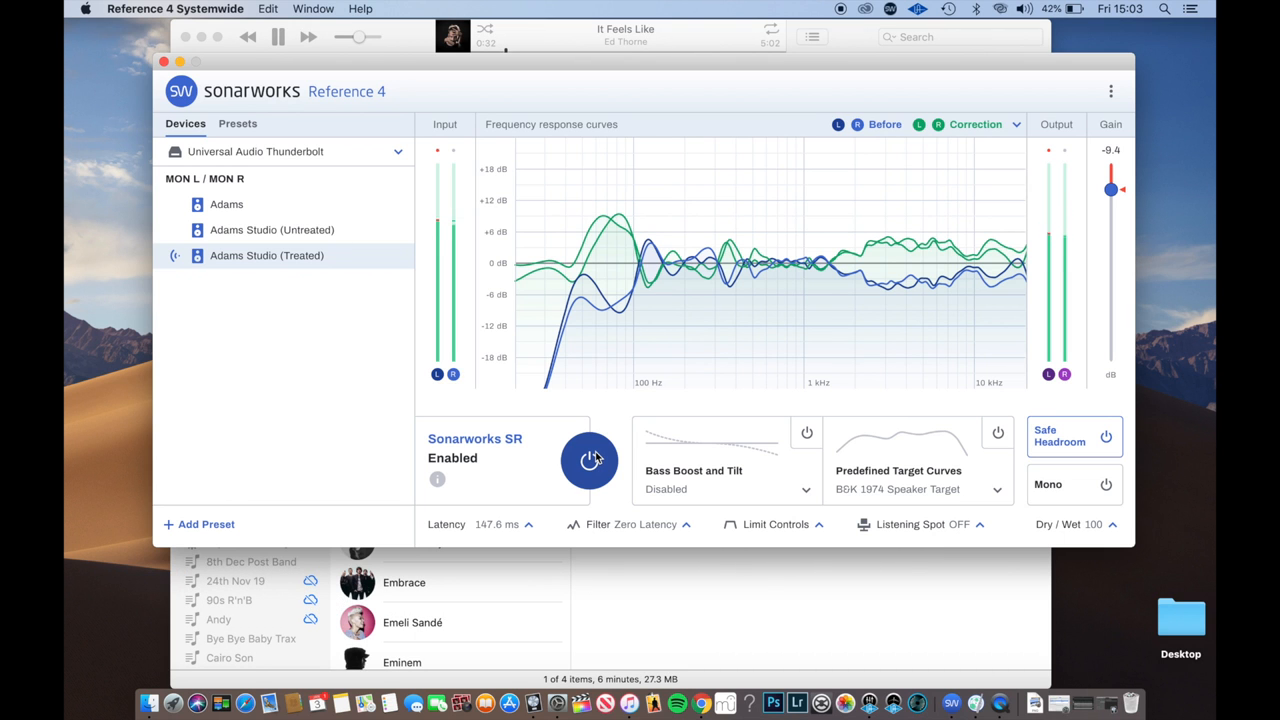
click(588, 460)
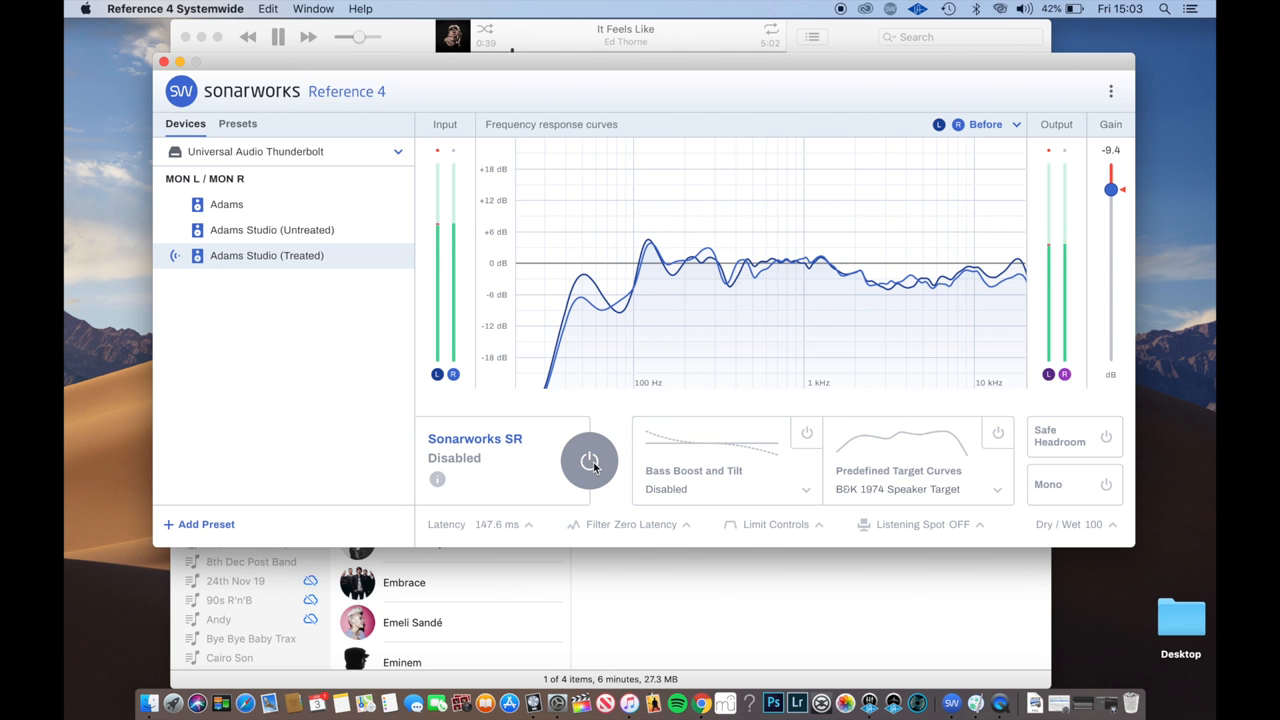
click(588, 460)
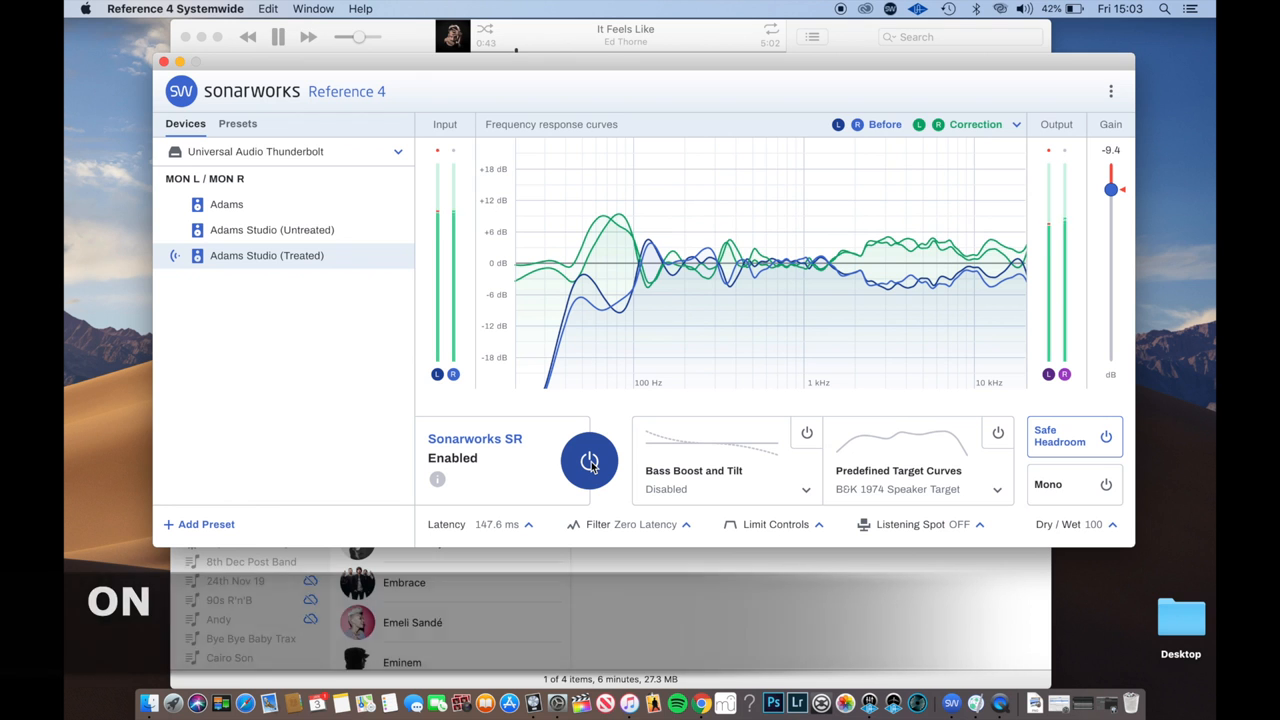
click(588, 460)
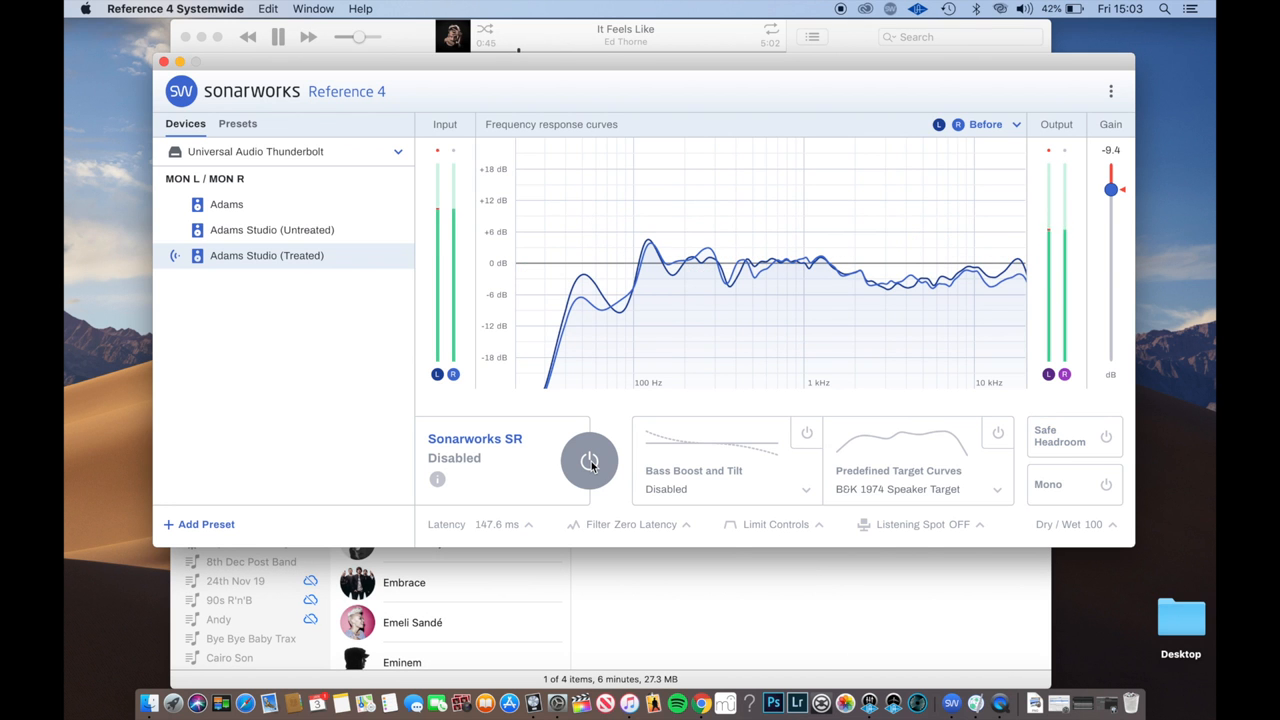
click(588, 460)
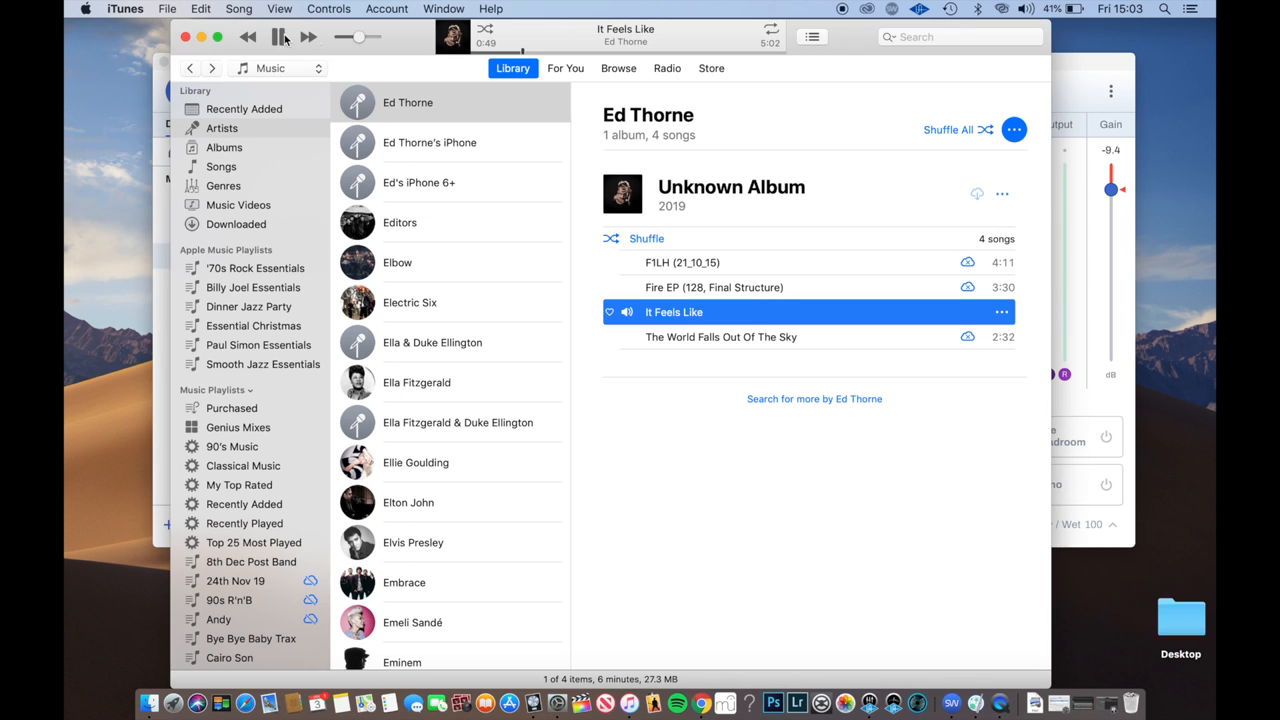
click(588, 460)
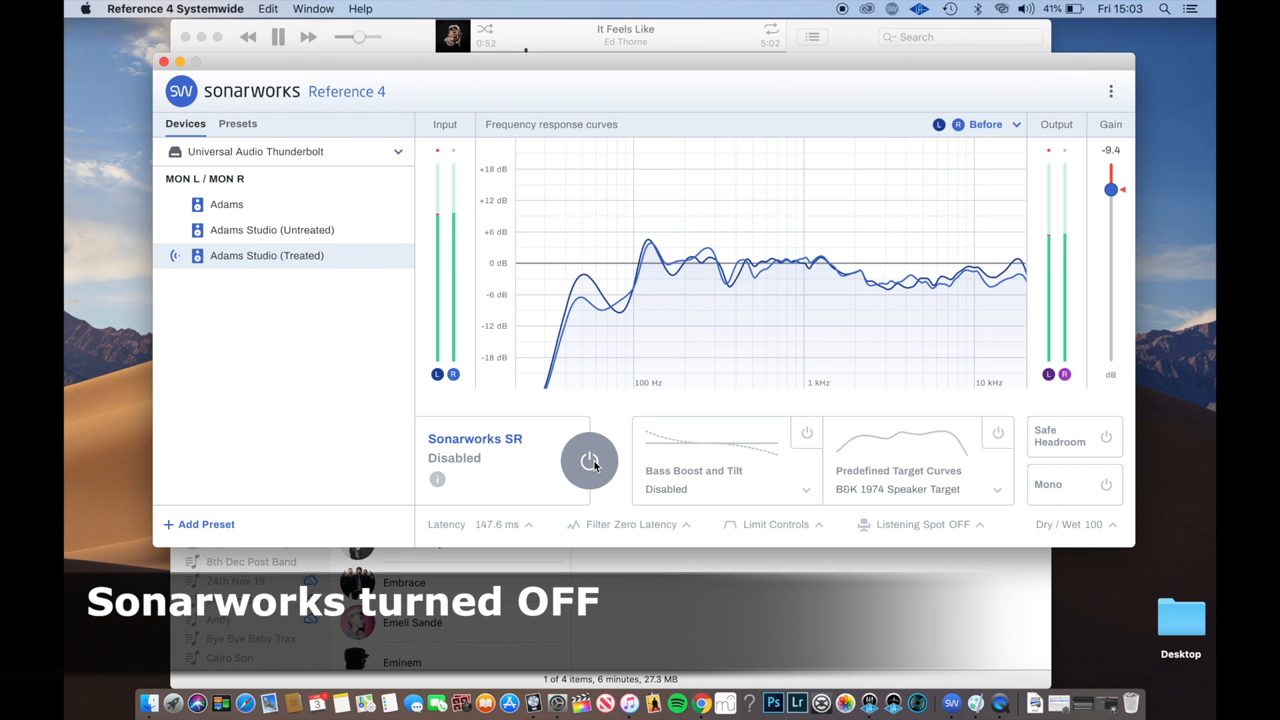
click(588, 460)
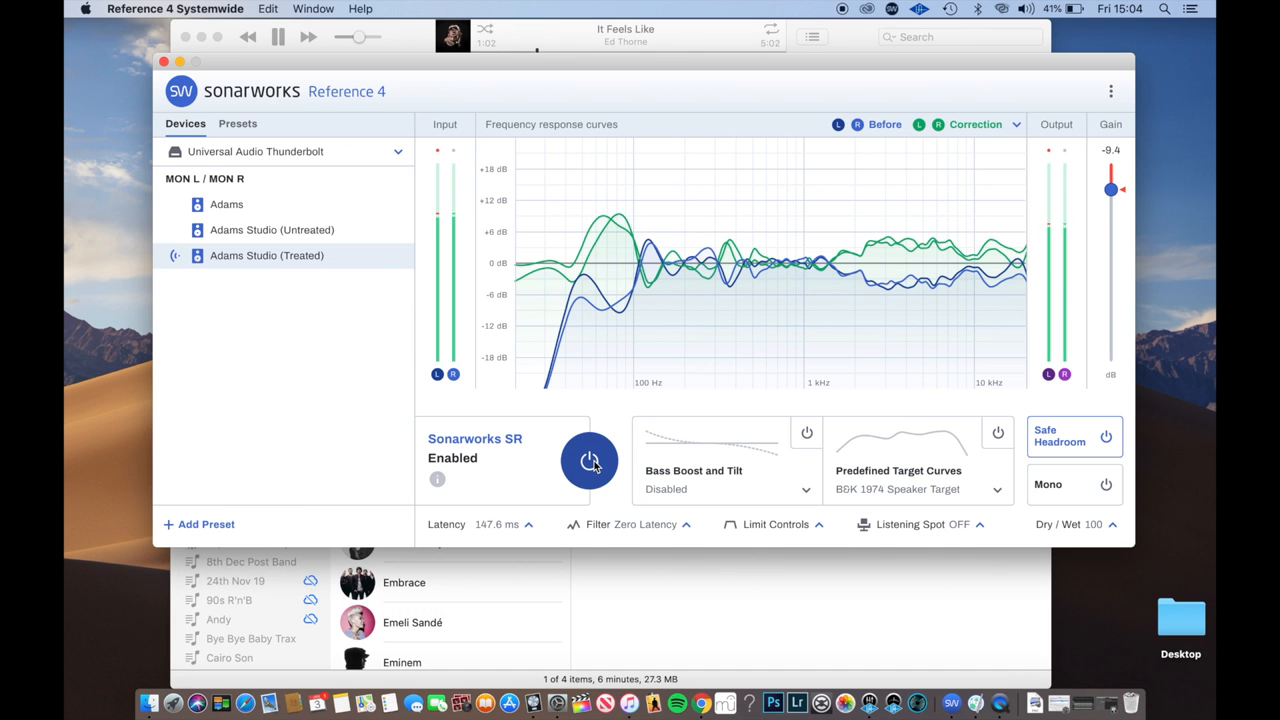
click(588, 460)
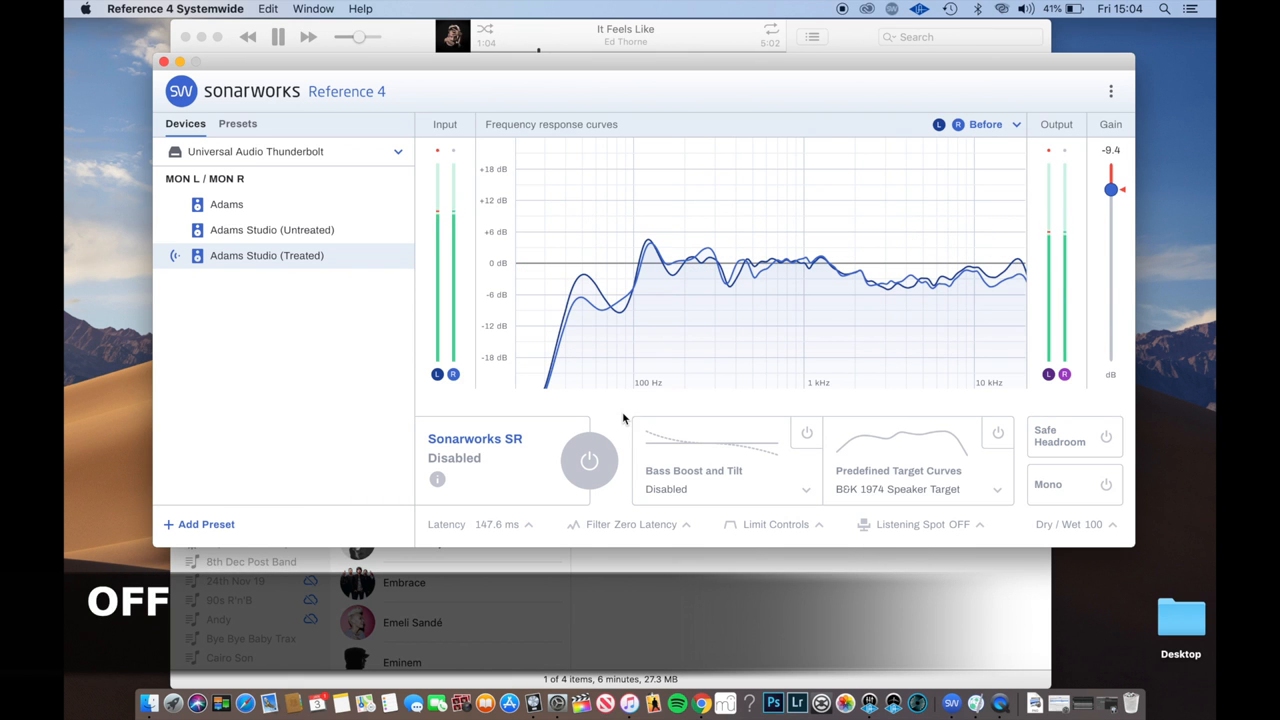